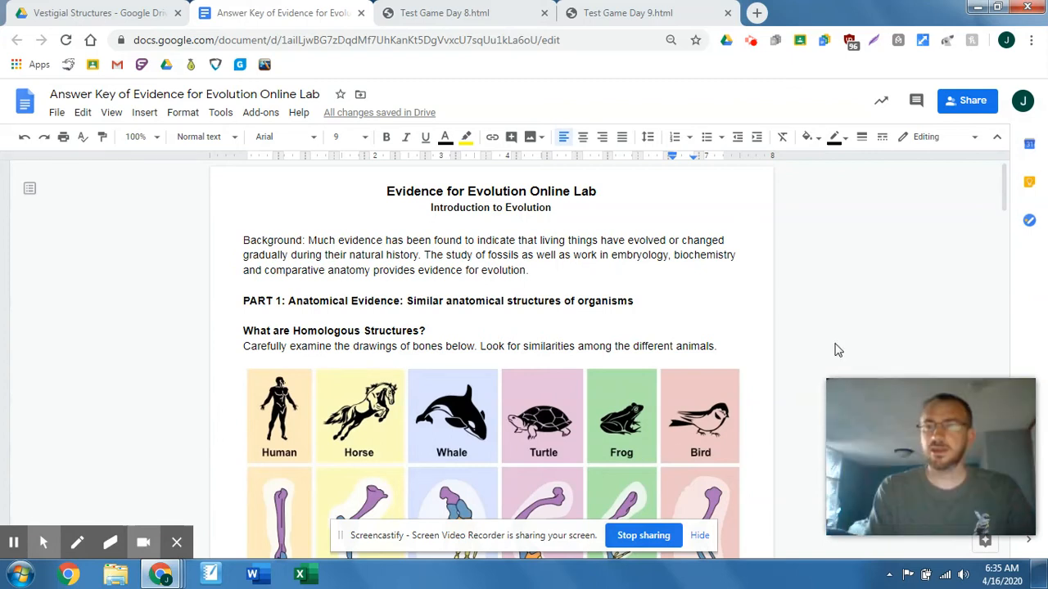
mouse_move(1005, 203)
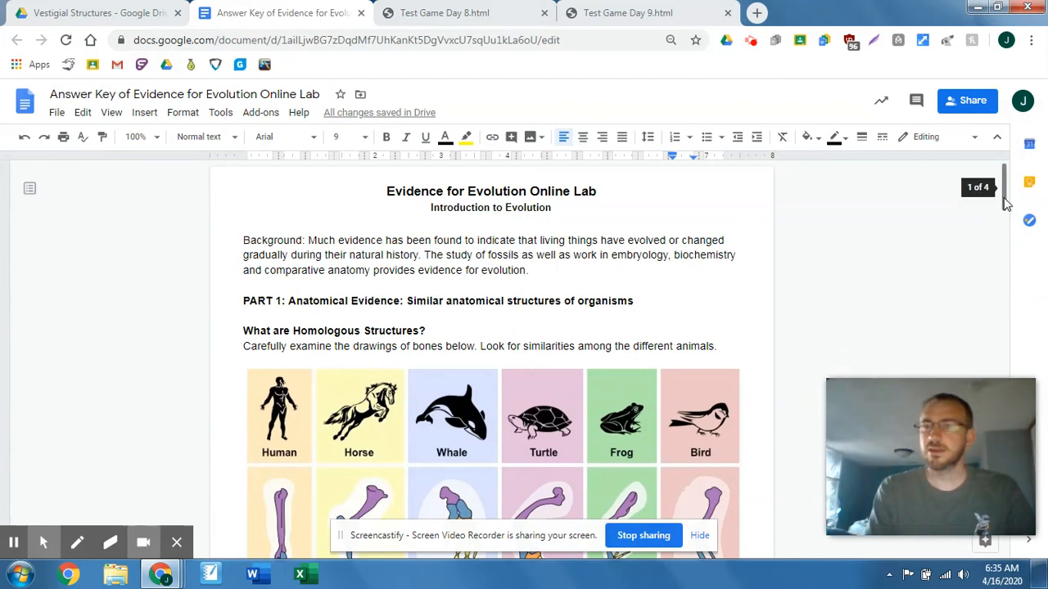
Scroll down the answer key to the Part 2 cave fish questions 4 and 5 and their answers.
scroll("down", 3)
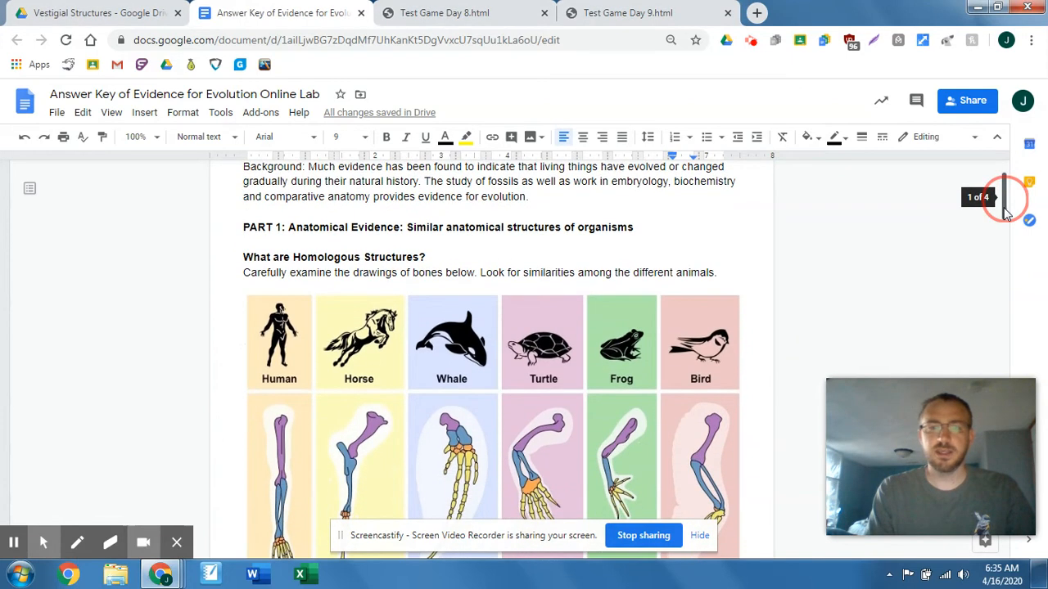
scroll("down", 3)
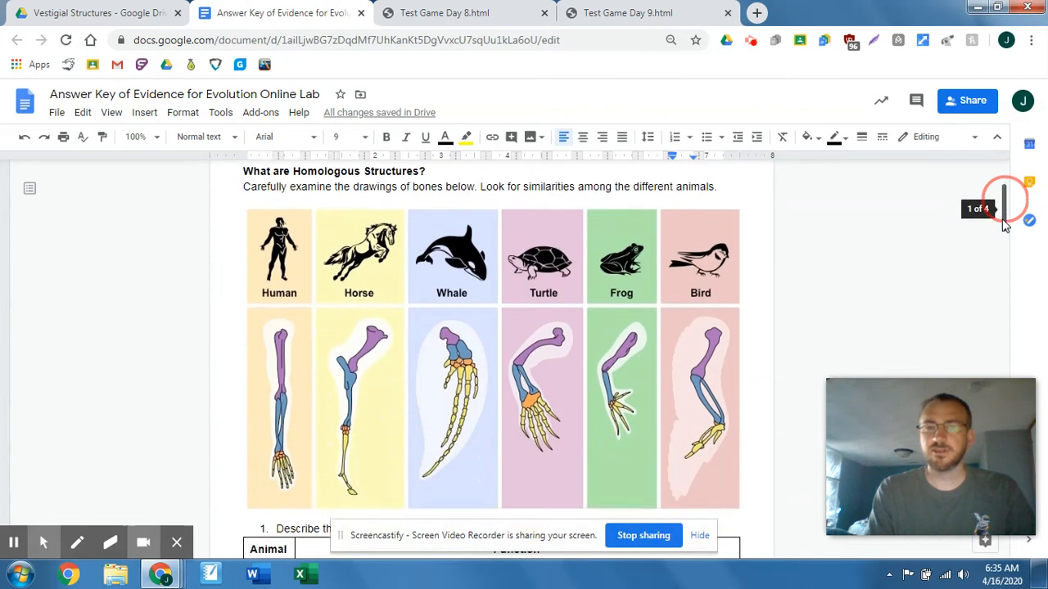
mouse_move(995, 221)
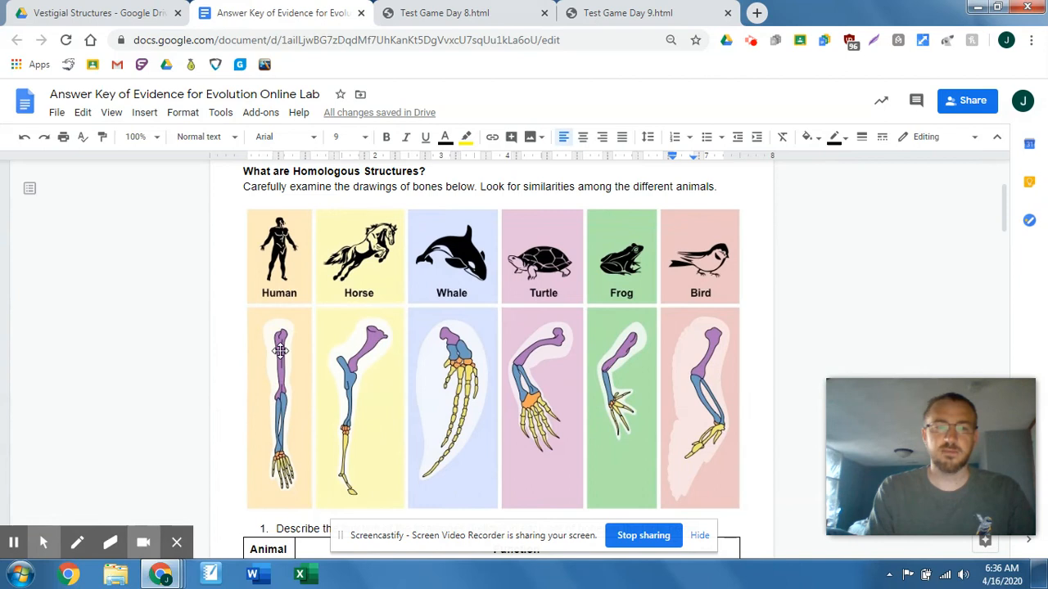
mouse_move(380, 344)
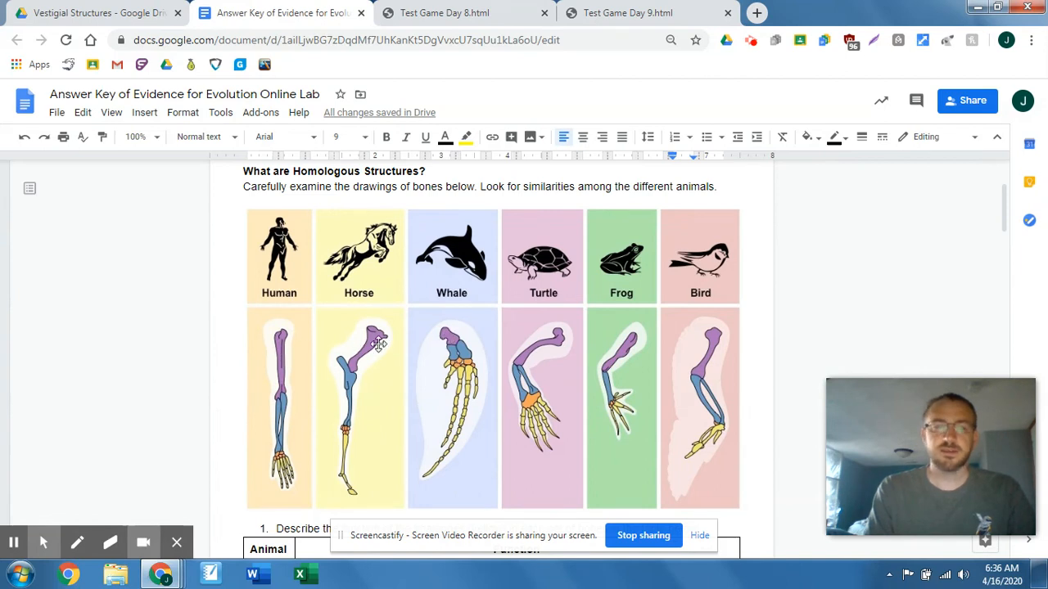
mouse_move(340, 342)
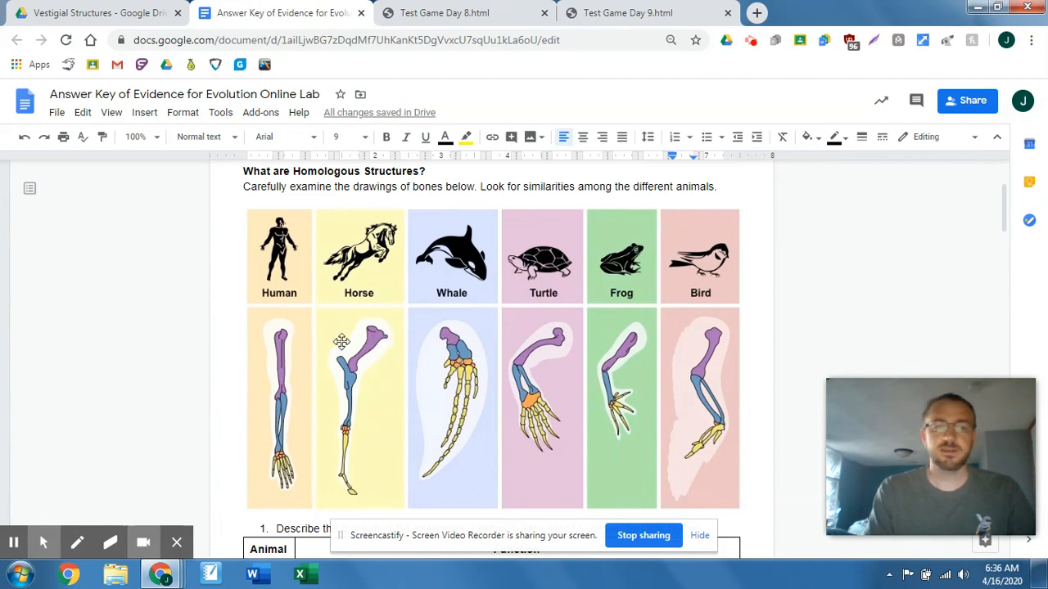
mouse_move(441, 325)
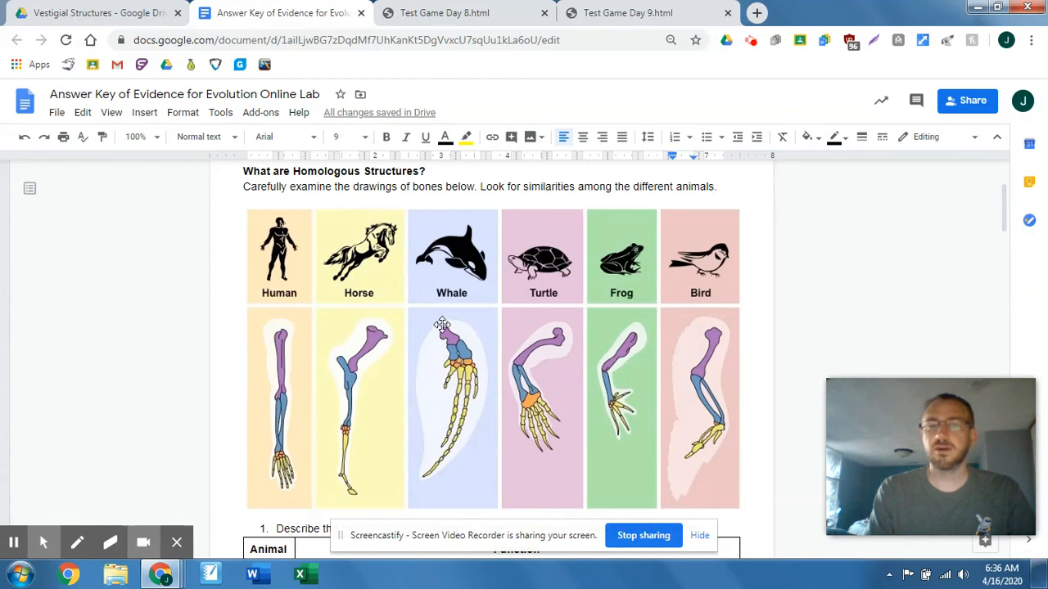
mouse_move(730, 335)
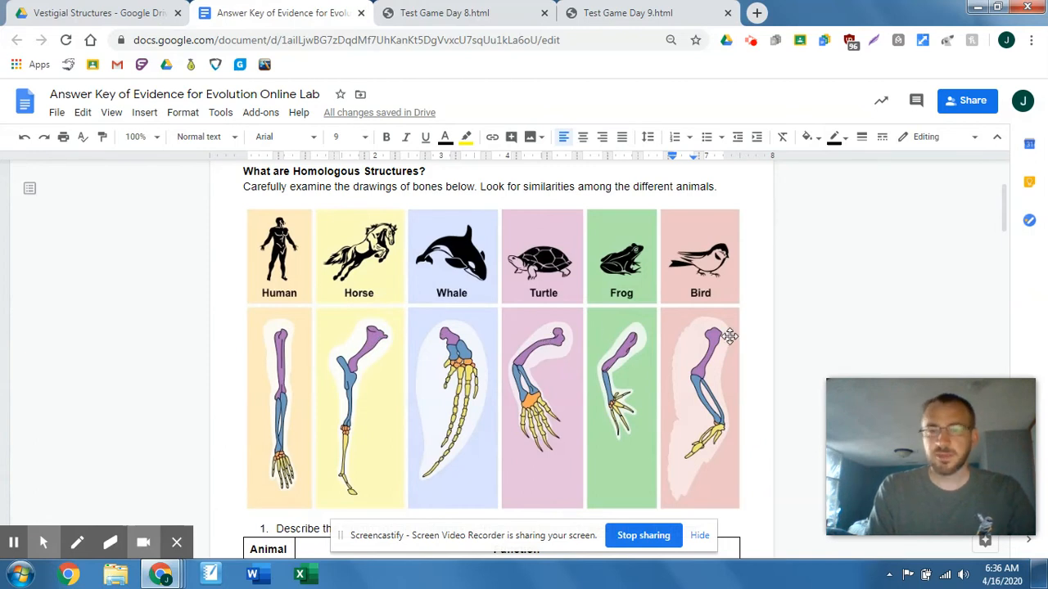
mouse_move(287, 413)
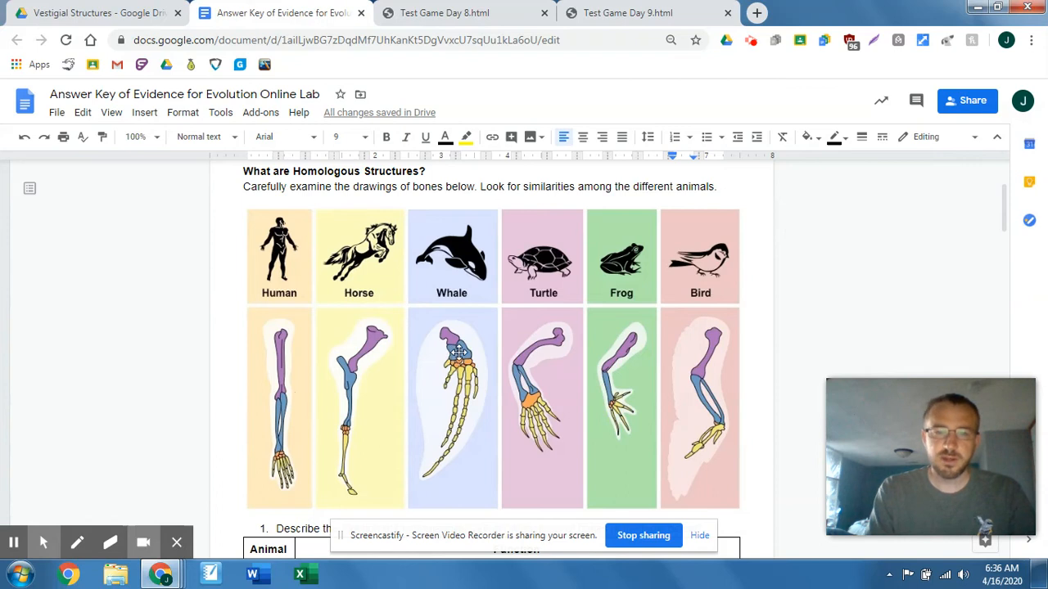
mouse_move(347, 385)
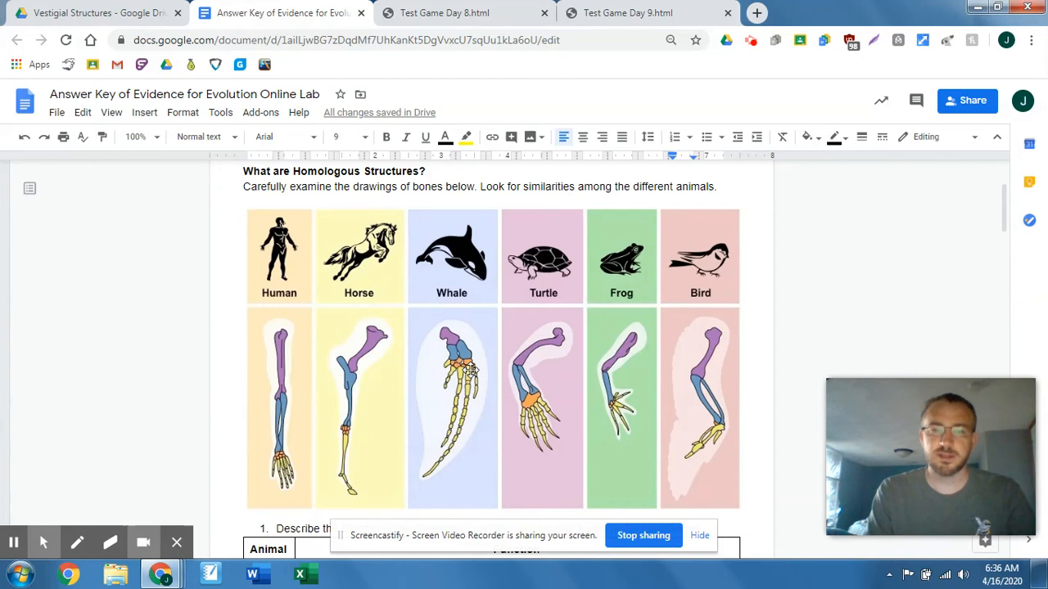
mouse_move(642, 389)
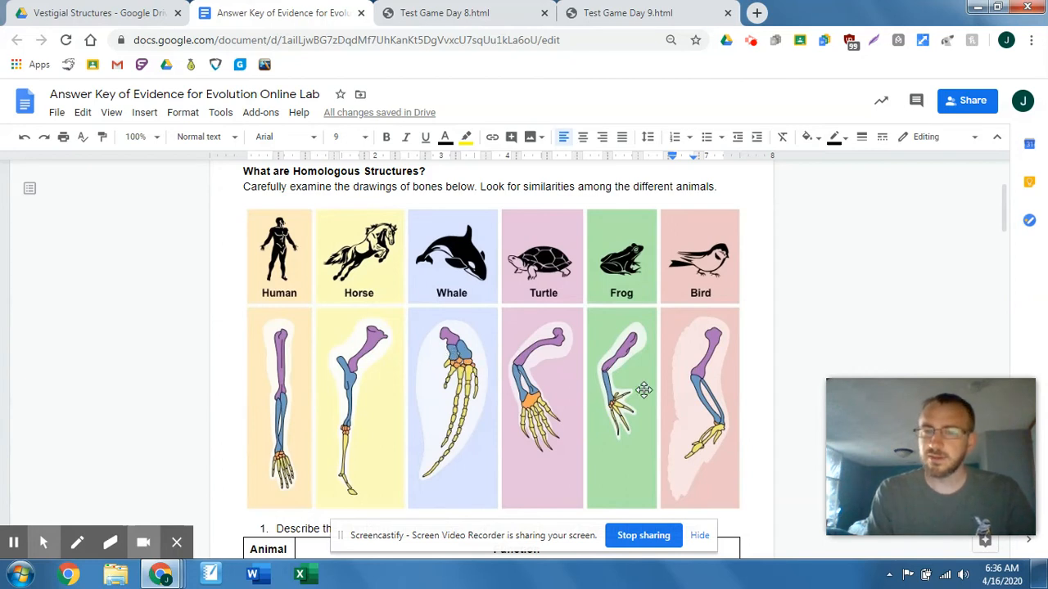
mouse_move(275, 463)
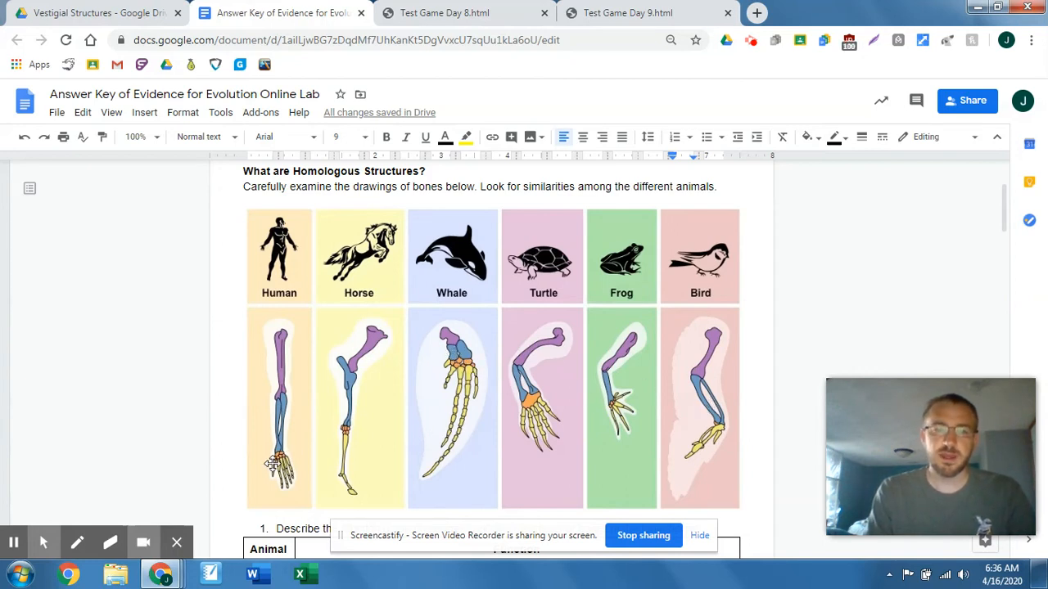
mouse_move(449, 373)
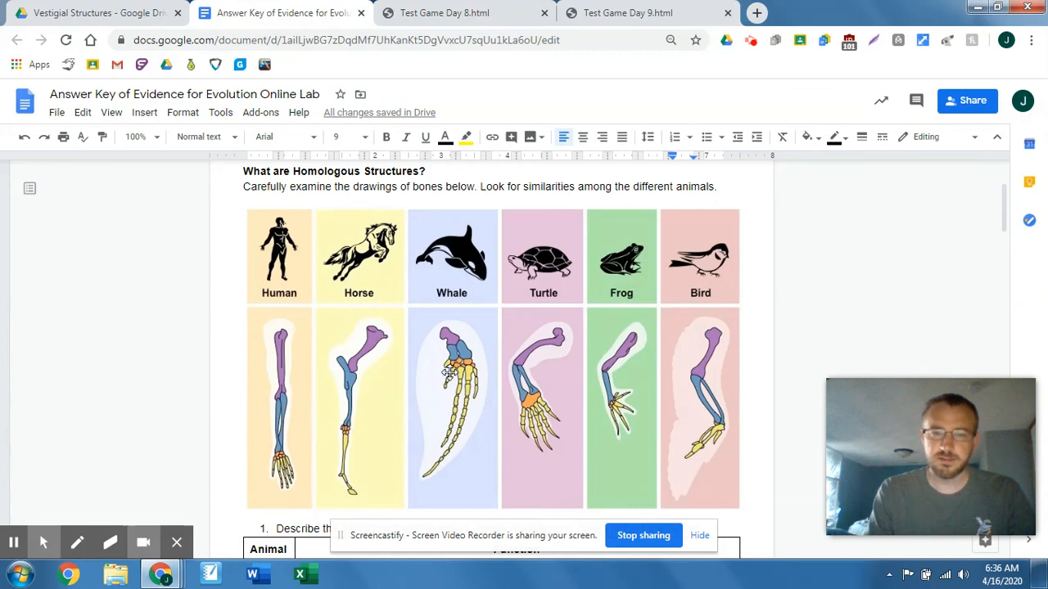
mouse_move(605, 399)
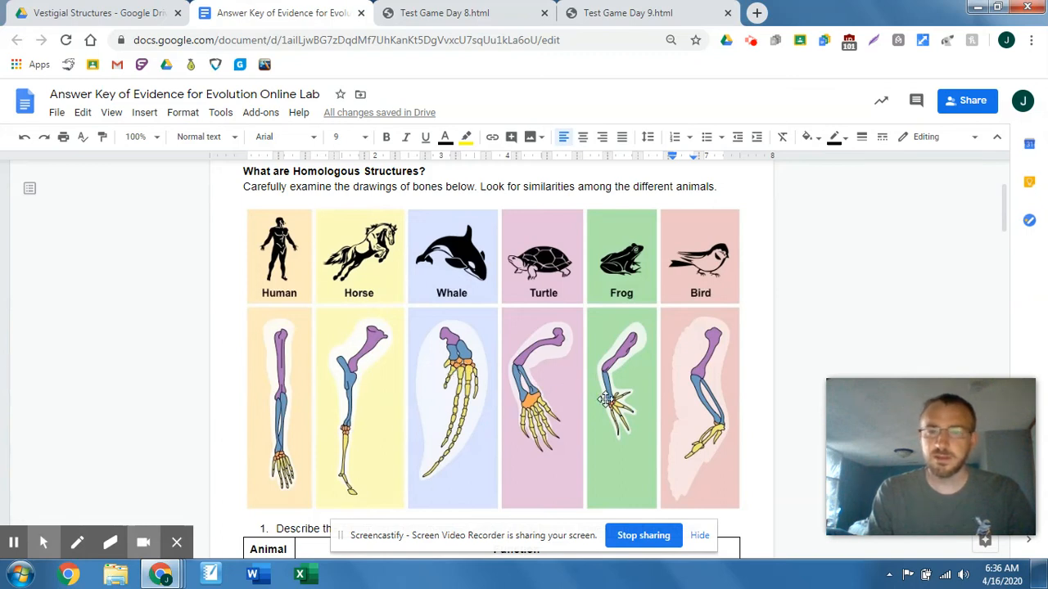
mouse_move(334, 460)
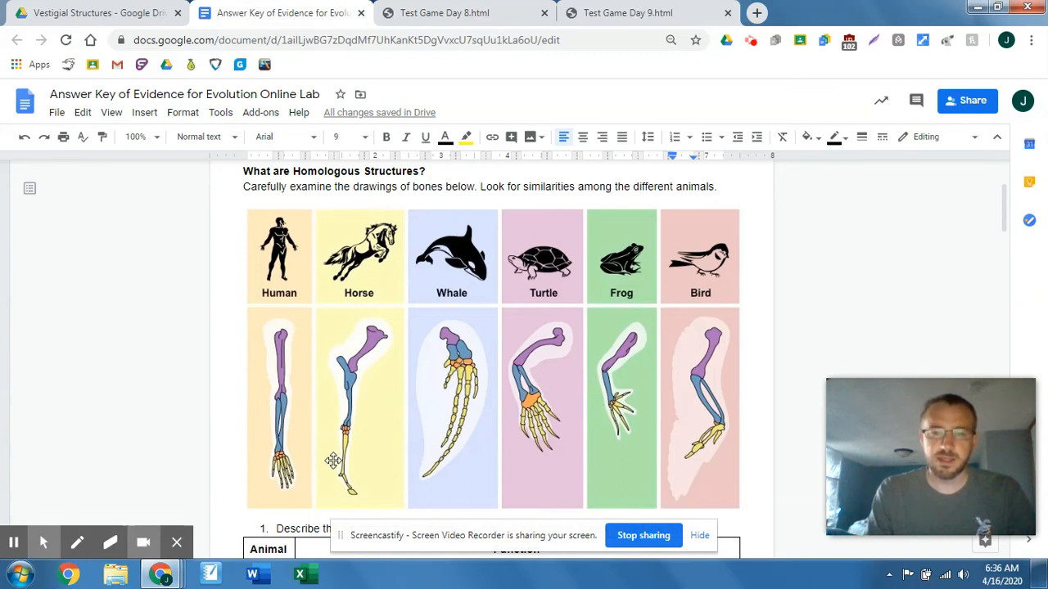
mouse_move(648, 460)
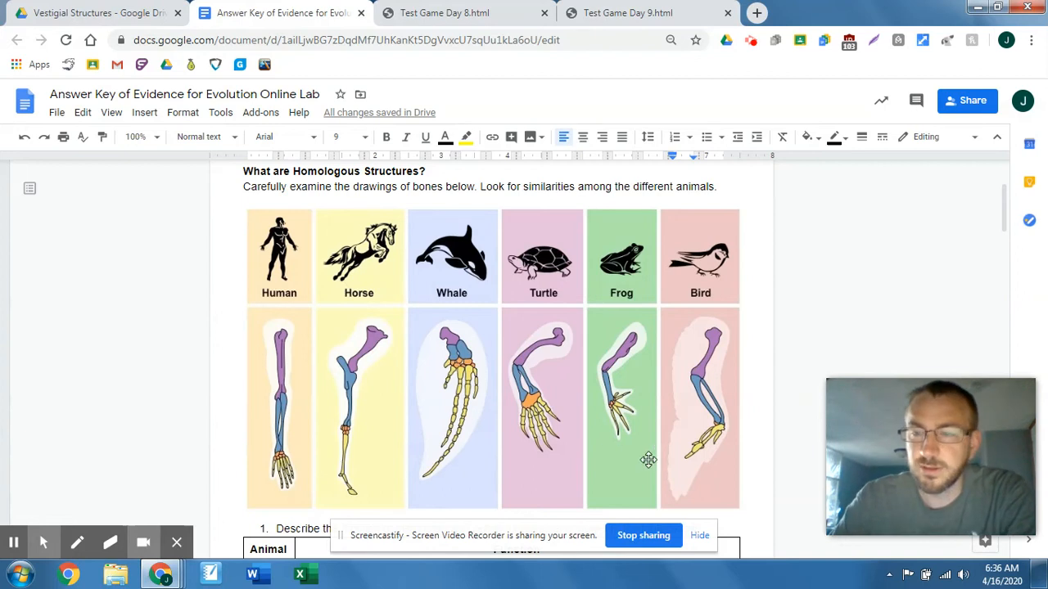
mouse_move(1003, 200)
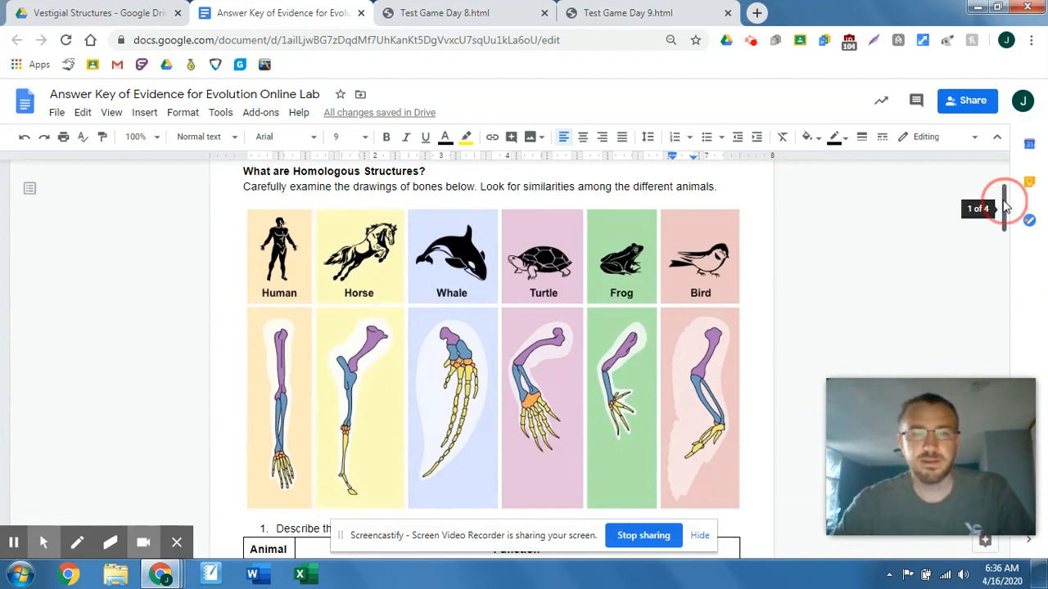
scroll("down", 3)
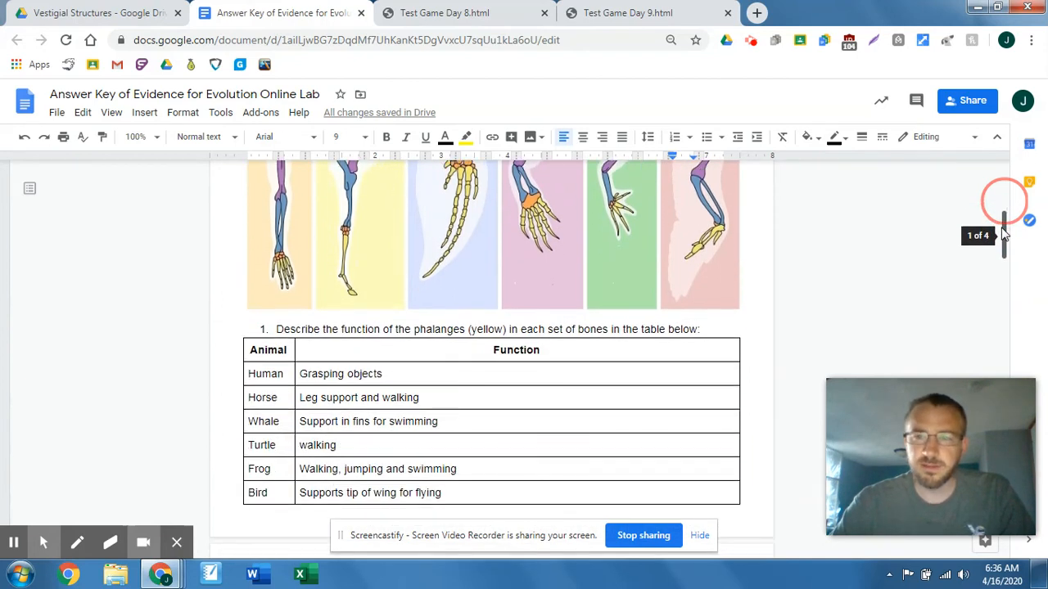
scroll("down", 3)
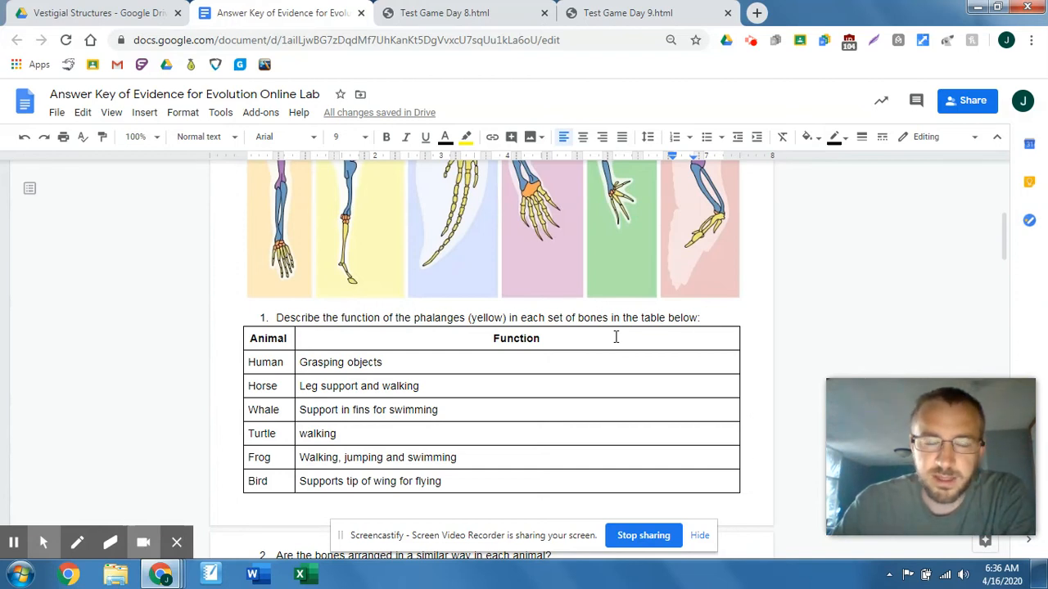
mouse_move(377, 383)
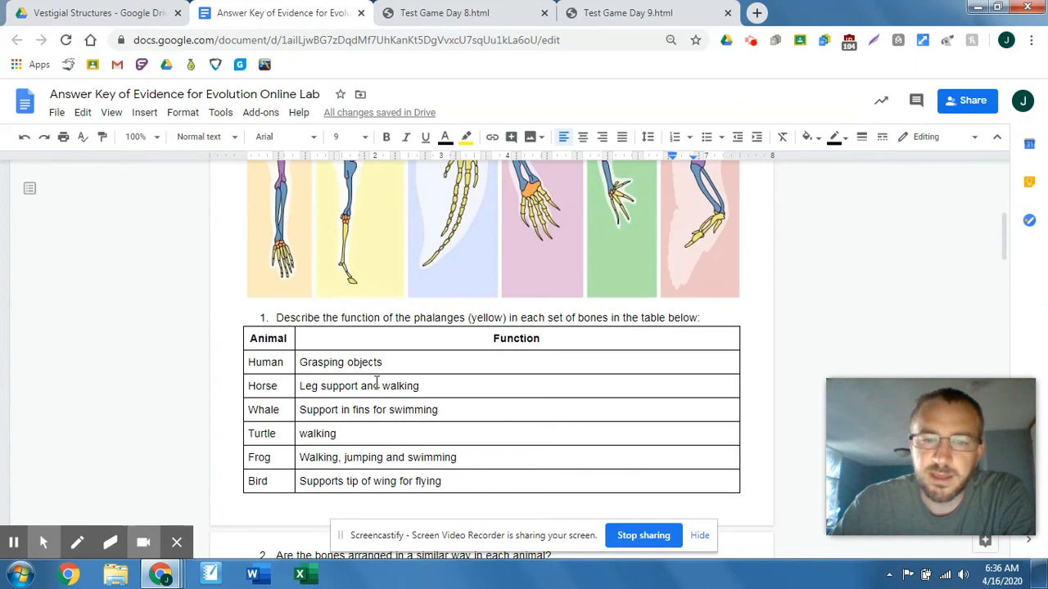
mouse_move(1025, 249)
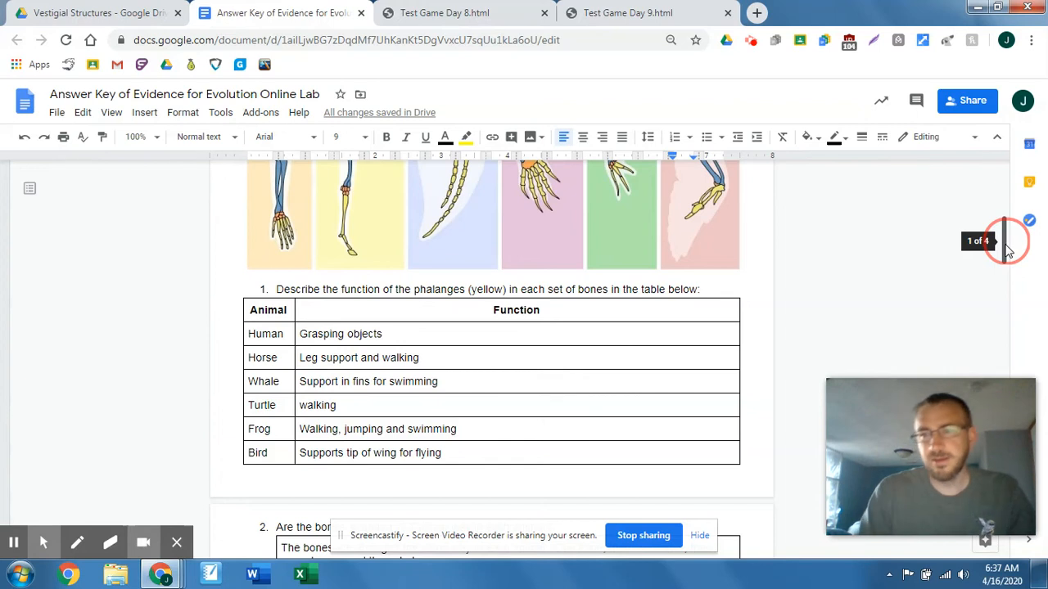
scroll("down", 3)
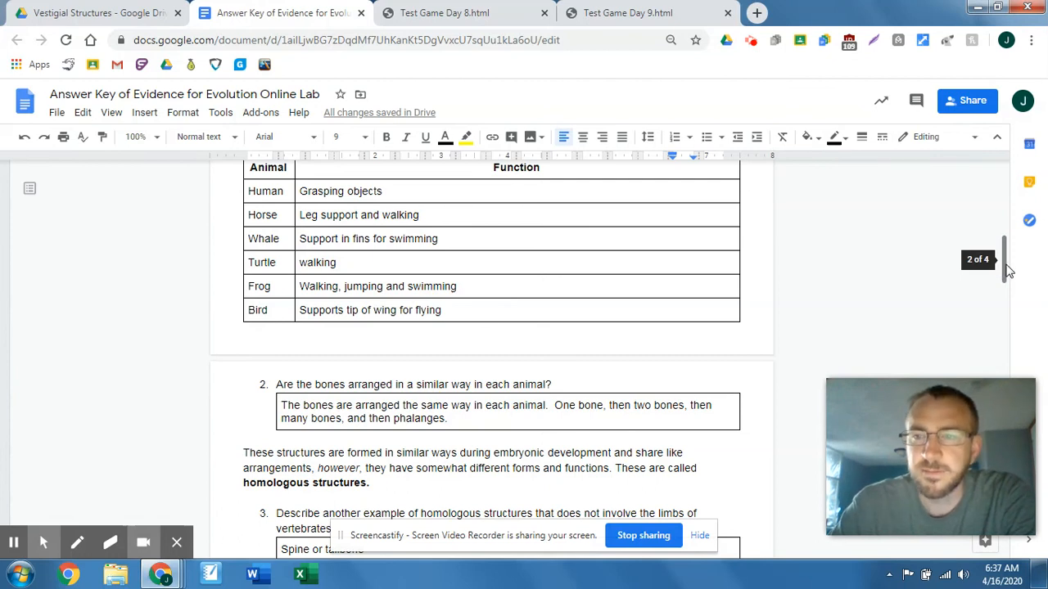
scroll("down", 3)
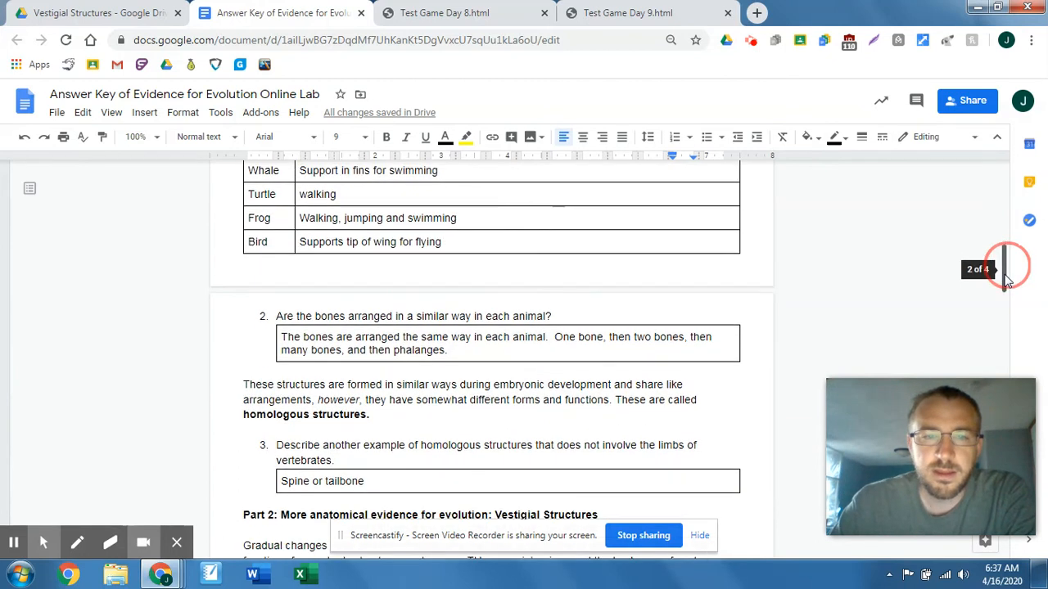
scroll("down", 3)
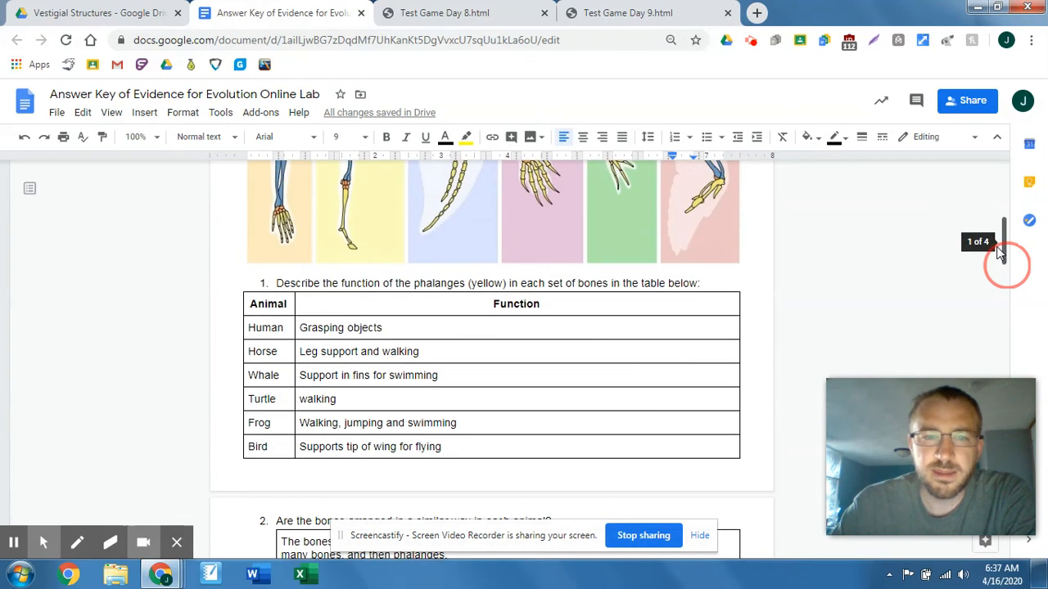
scroll("down", 3)
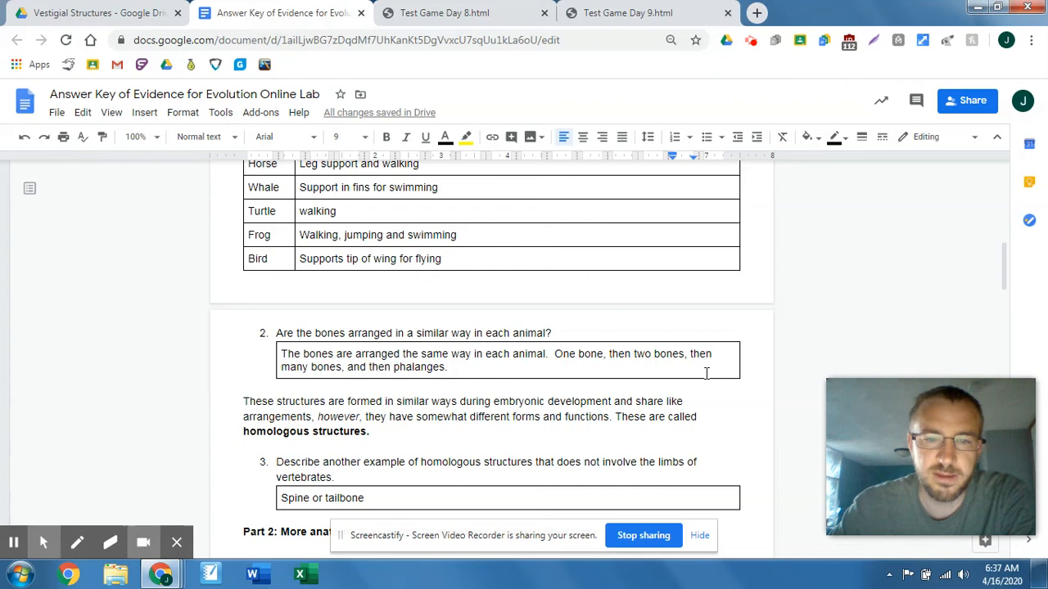
mouse_move(484, 415)
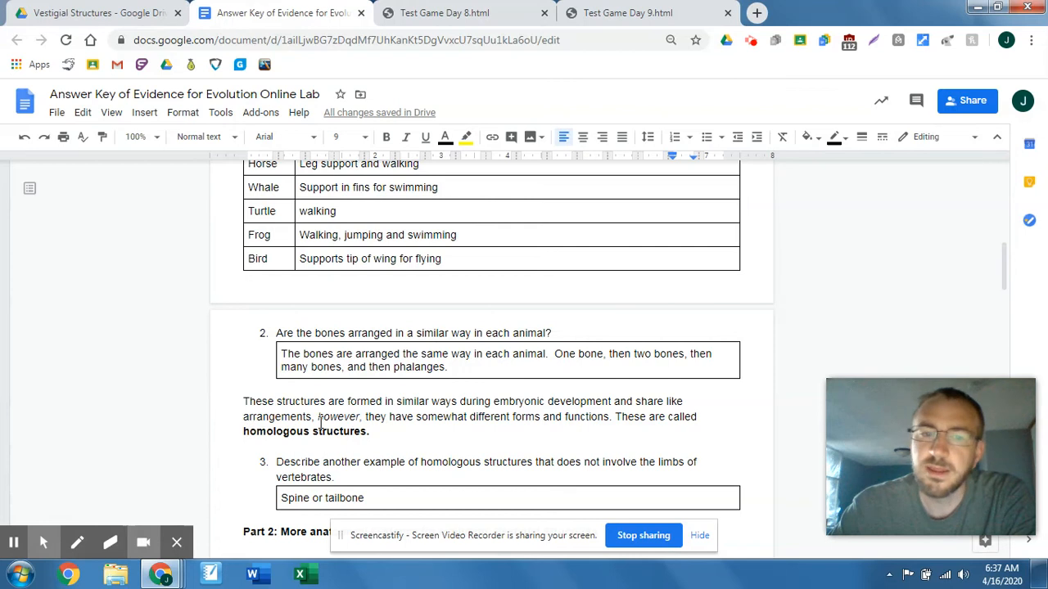
mouse_move(982, 306)
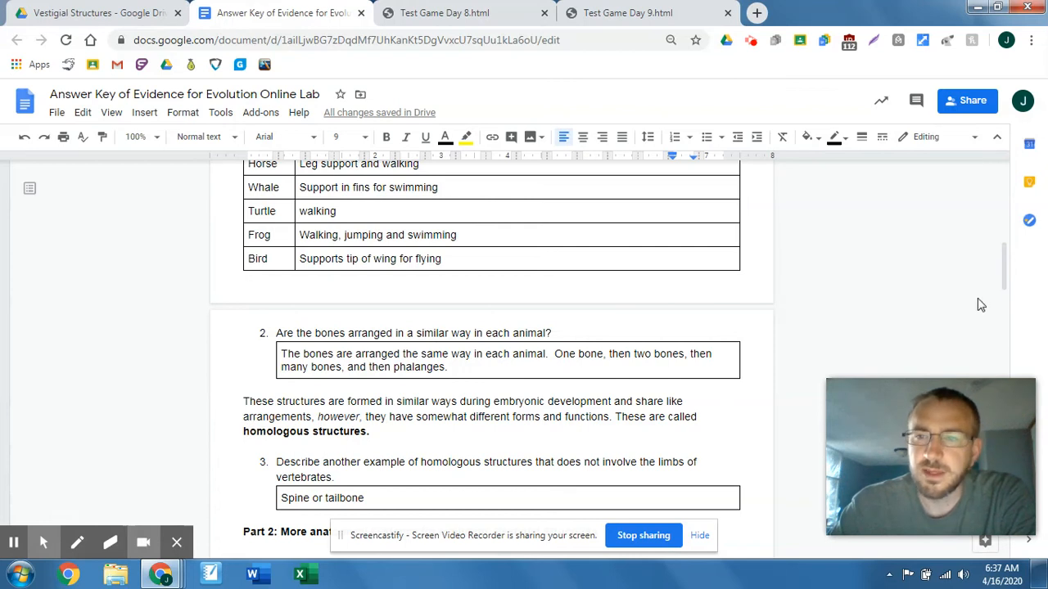
mouse_move(1005, 279)
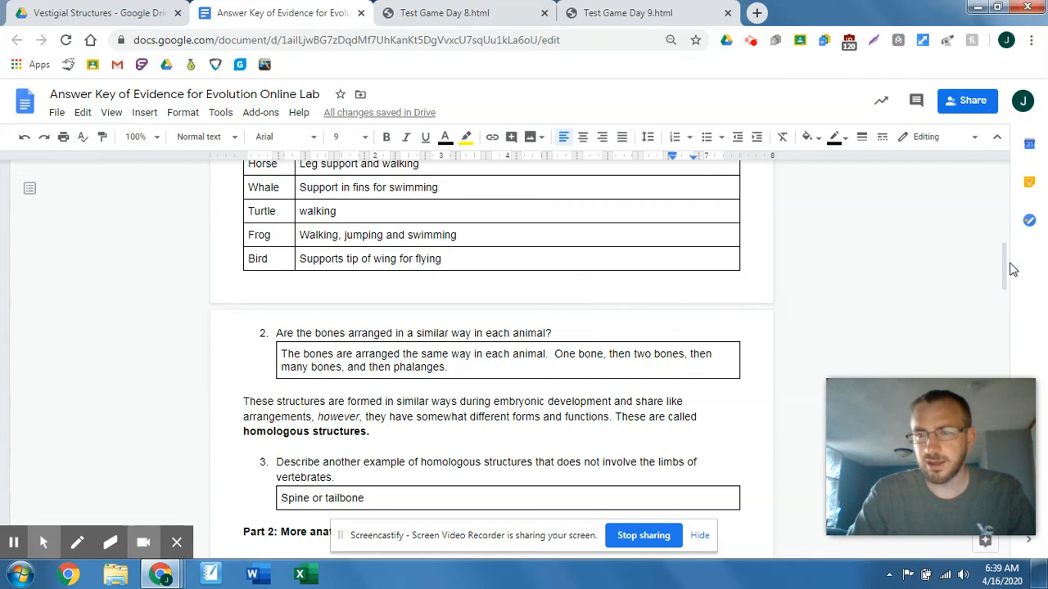
scroll("down", 3)
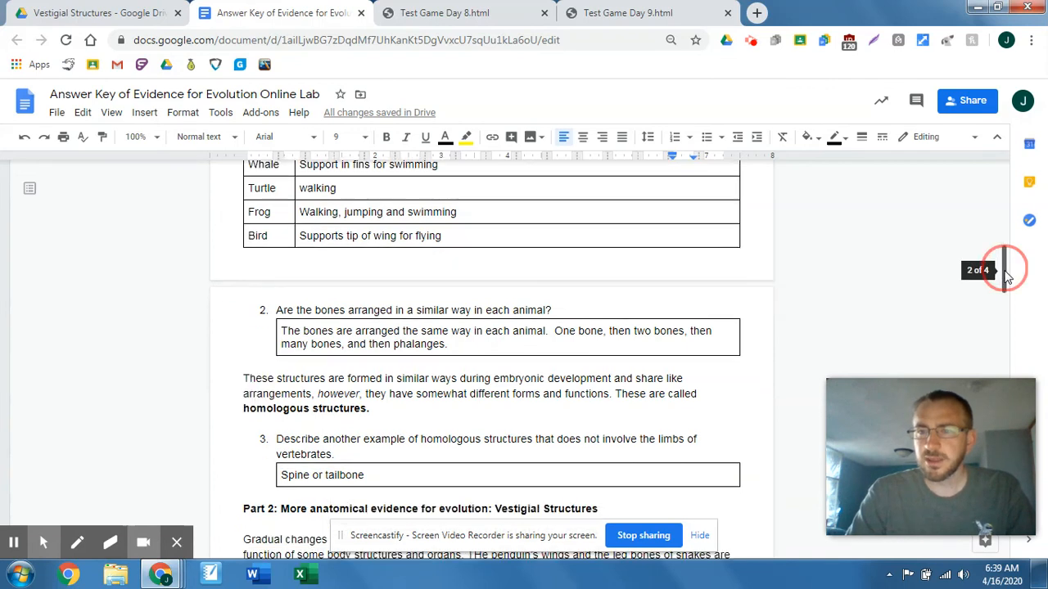
scroll("down", 3)
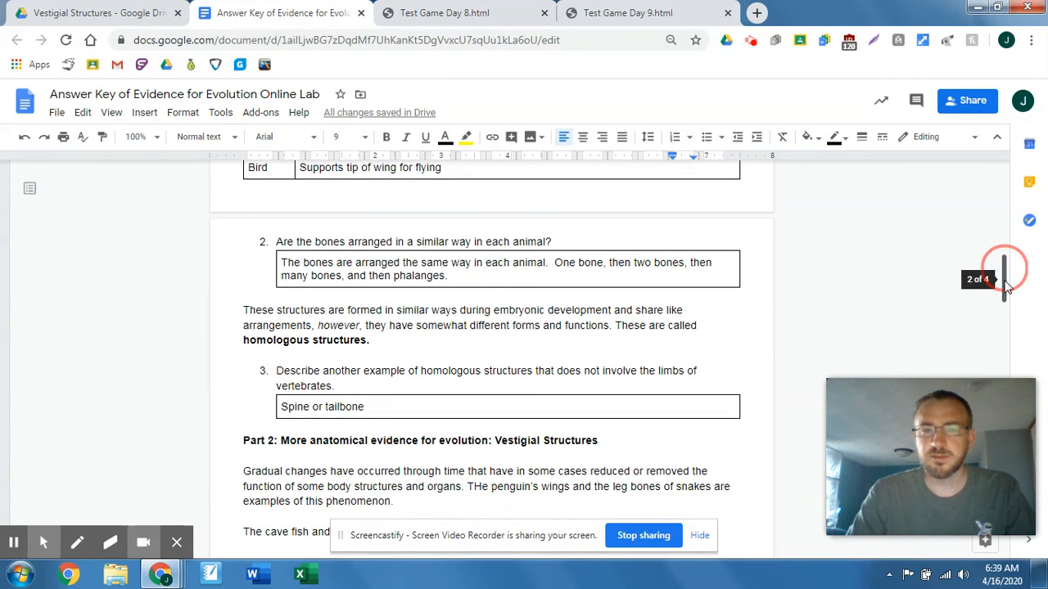
scroll("down", 3)
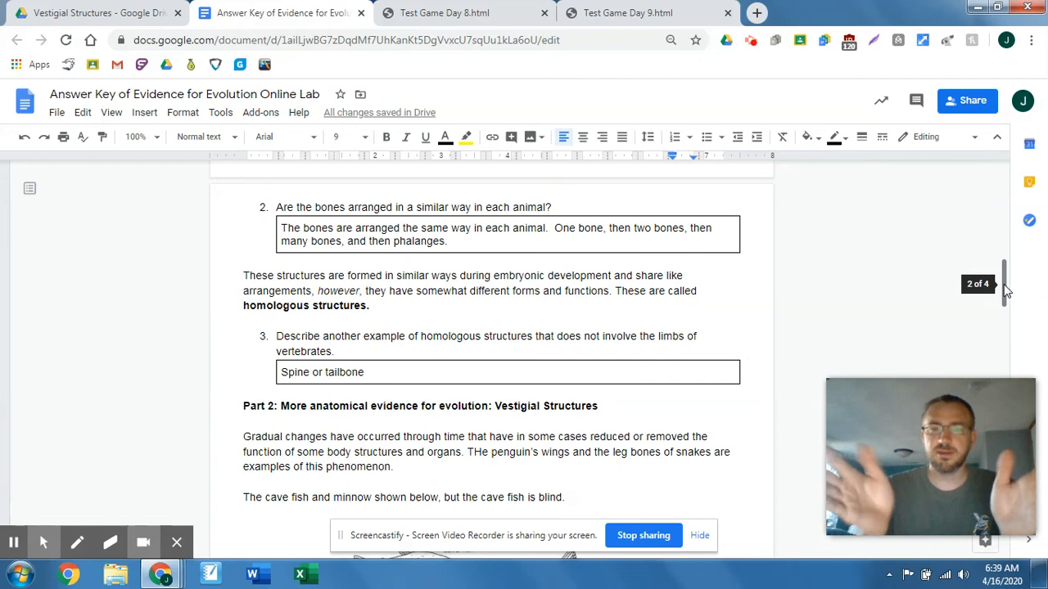
scroll("down", 3)
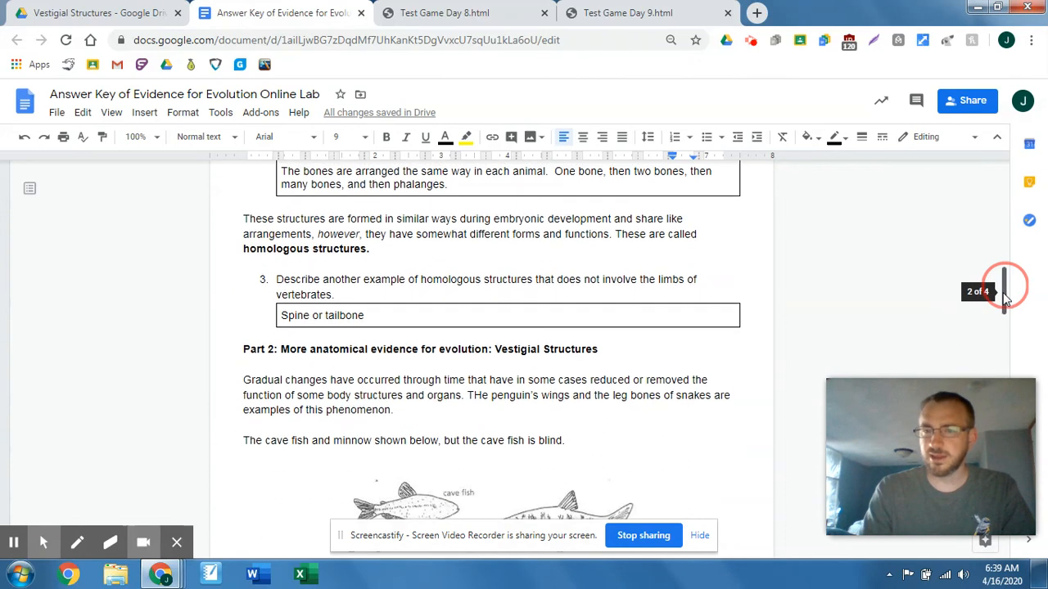
scroll("down", 3)
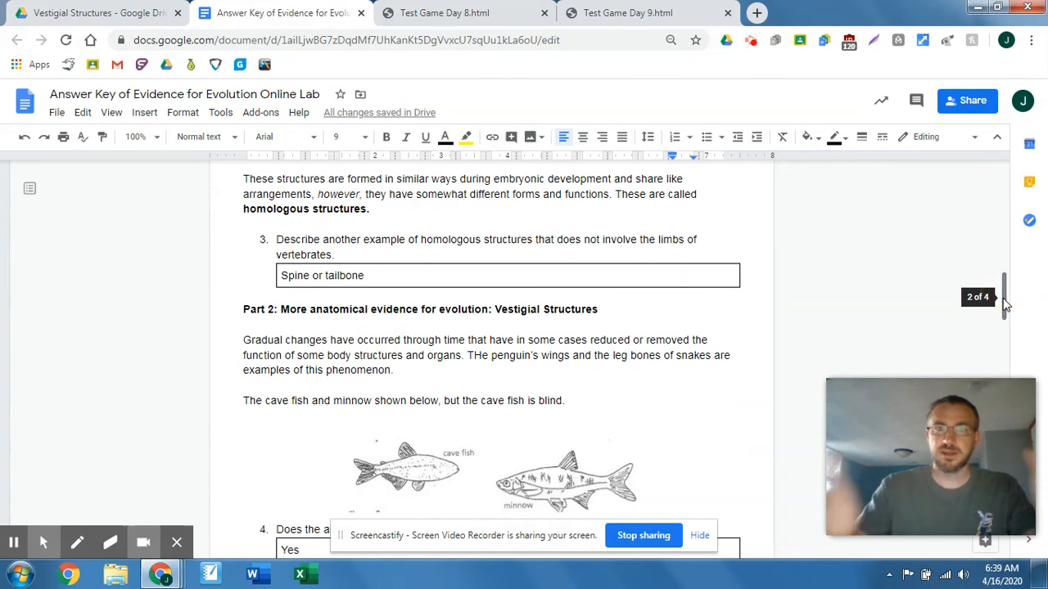
scroll("down", 3)
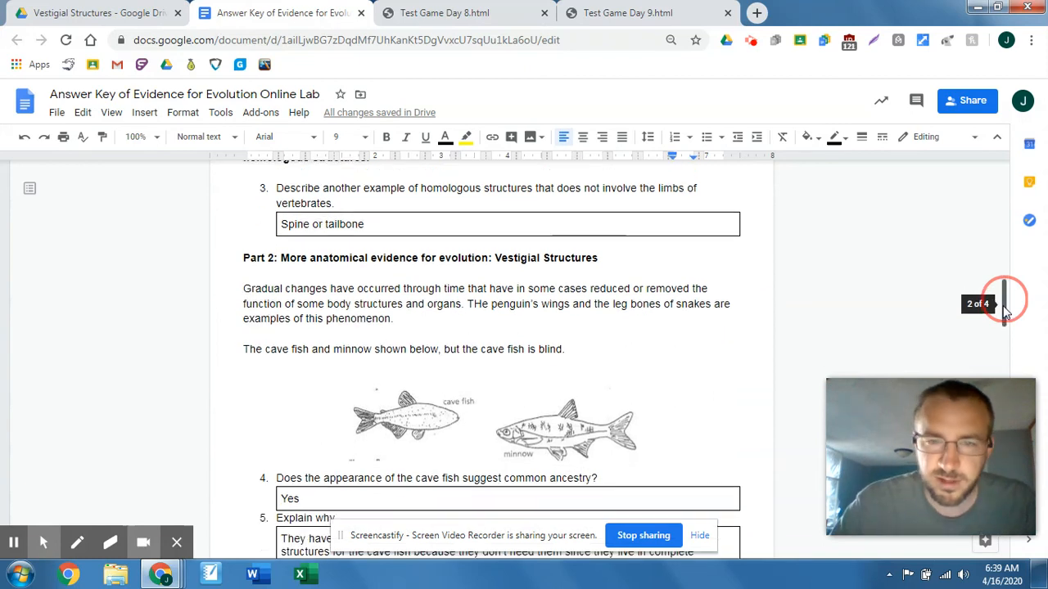
scroll("down", 3)
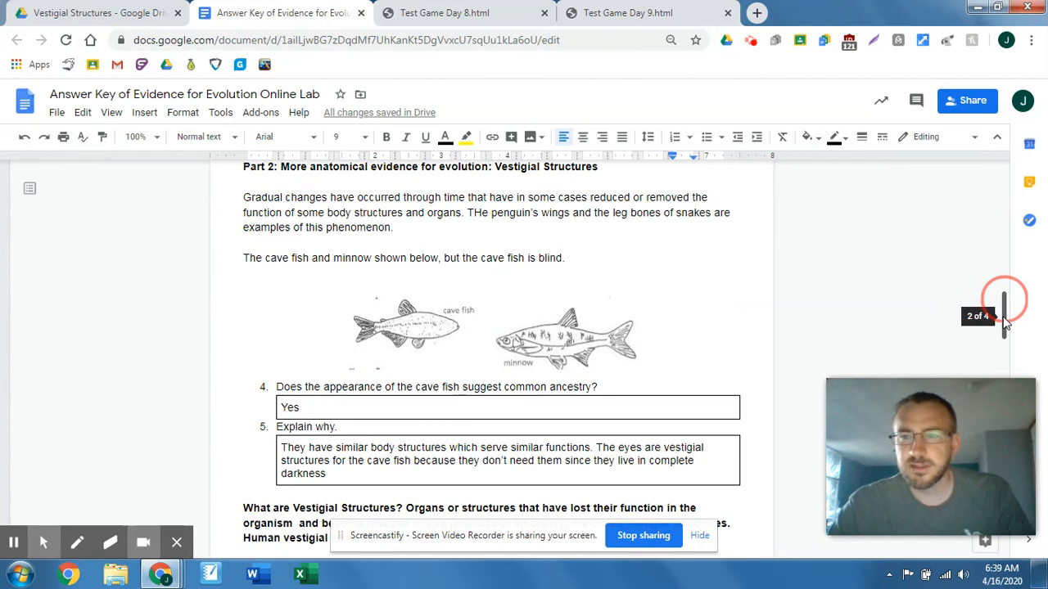
scroll("down", 3)
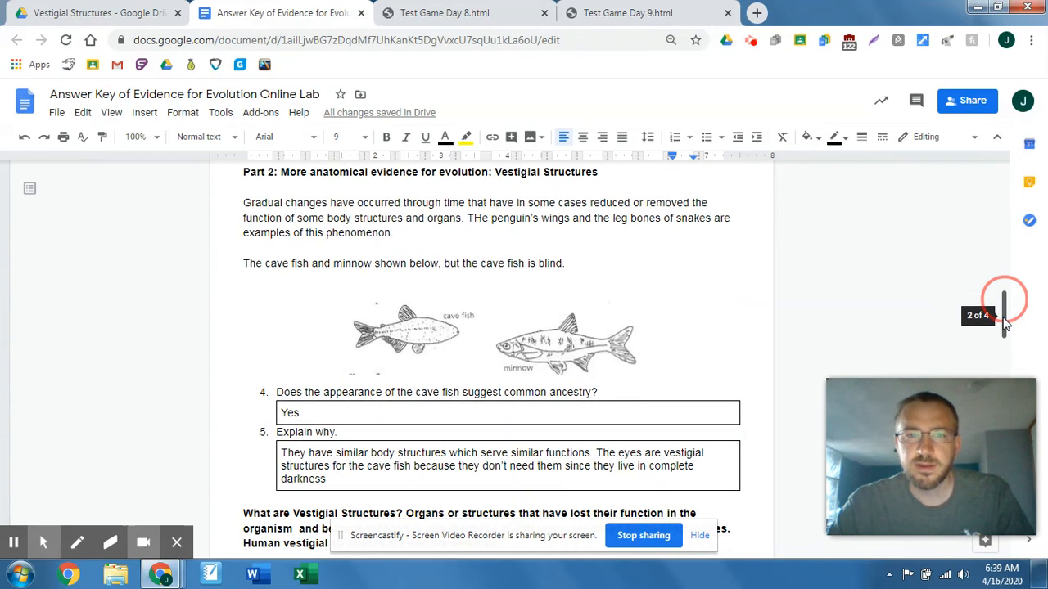
scroll("down", 3)
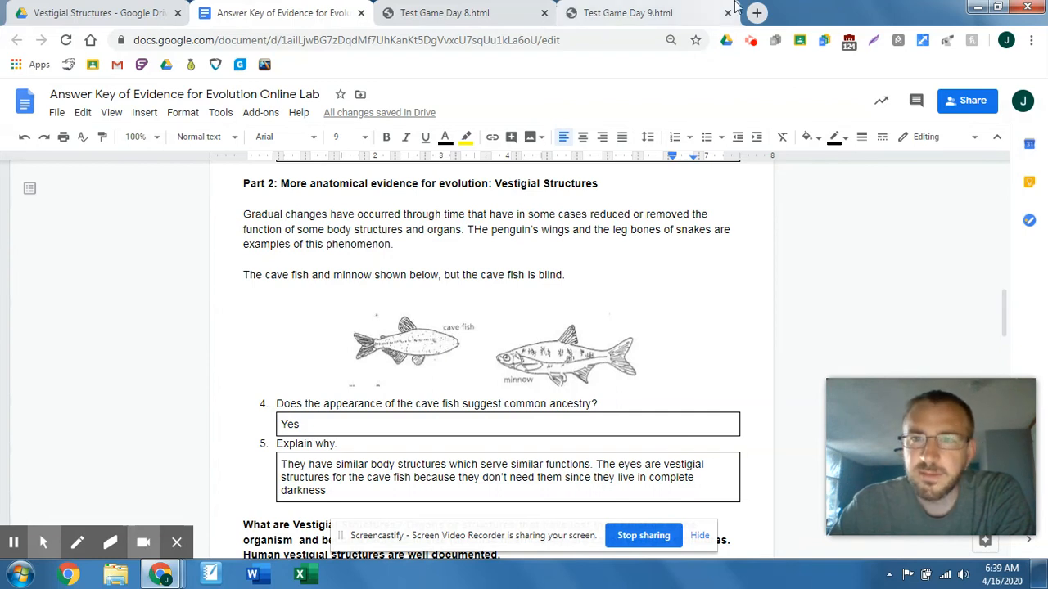
mouse_move(756, 13)
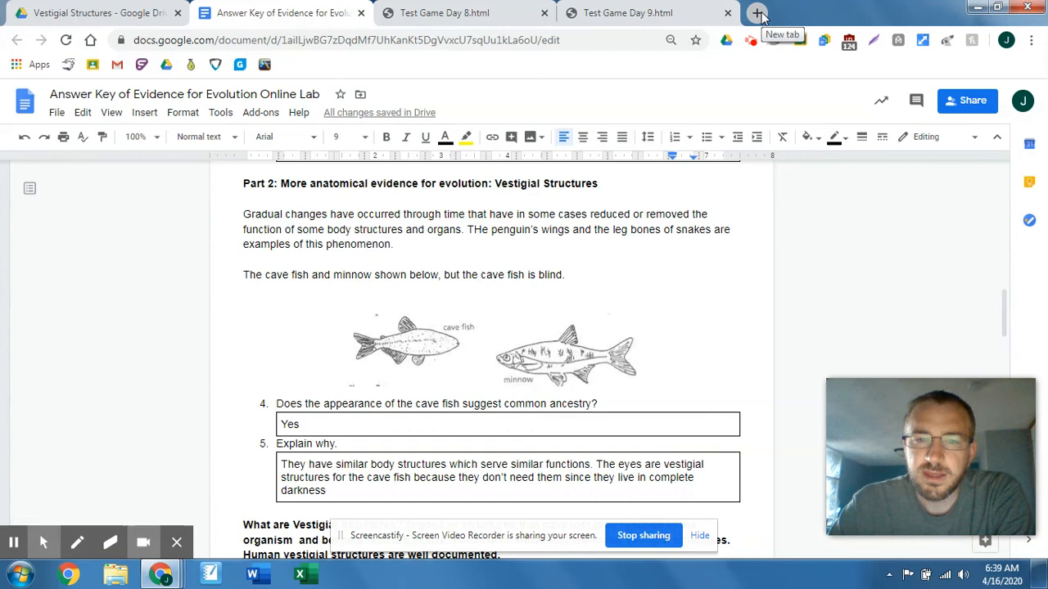
Search 'cave fish eyes' in a new tab, view the image results, and return to the answer key.
left_click(757, 13)
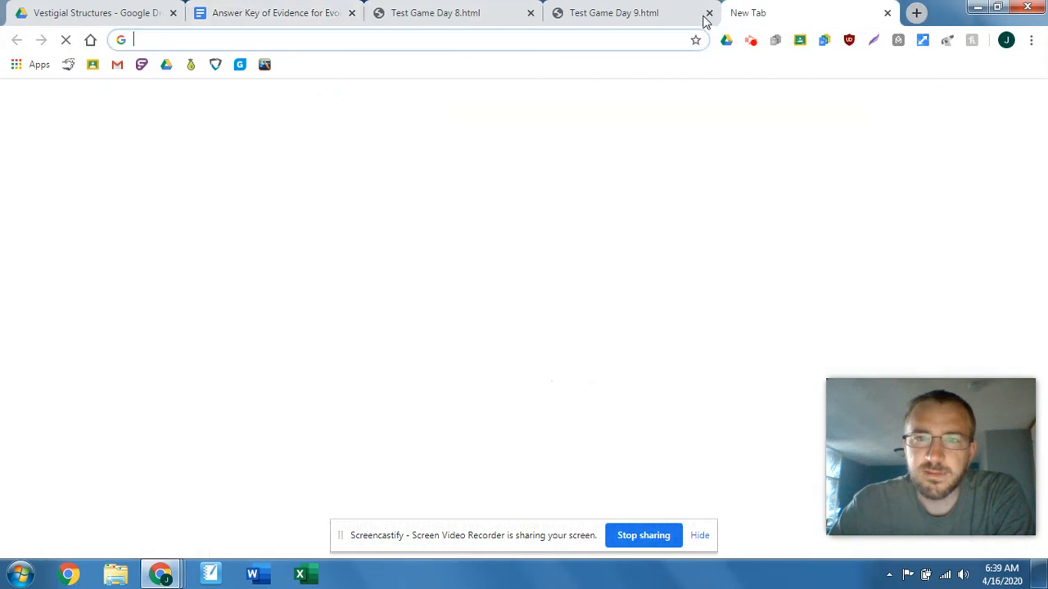
type("calcite double image")
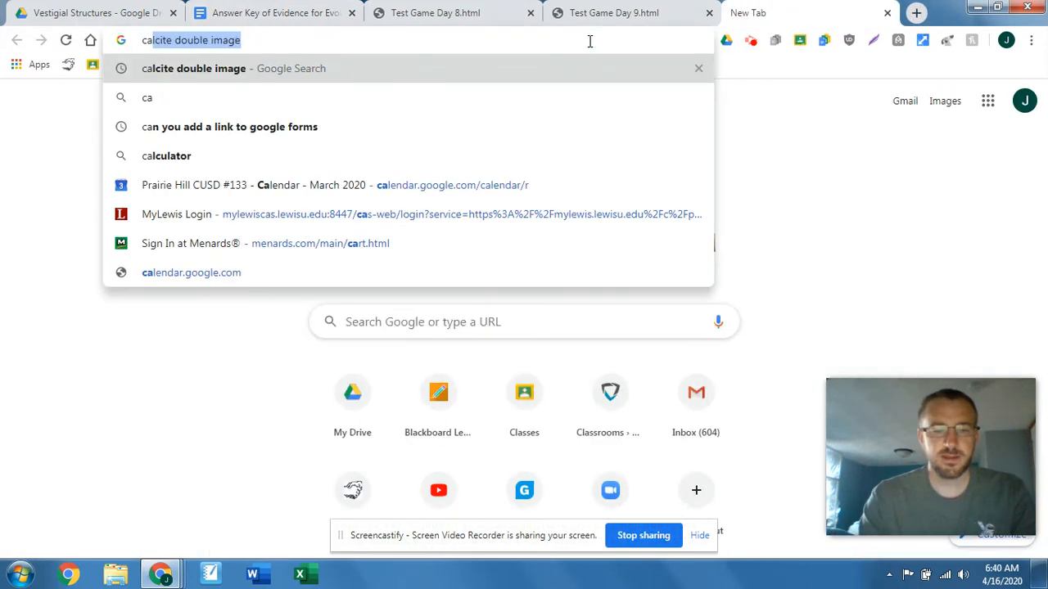
type("cave fish eyes")
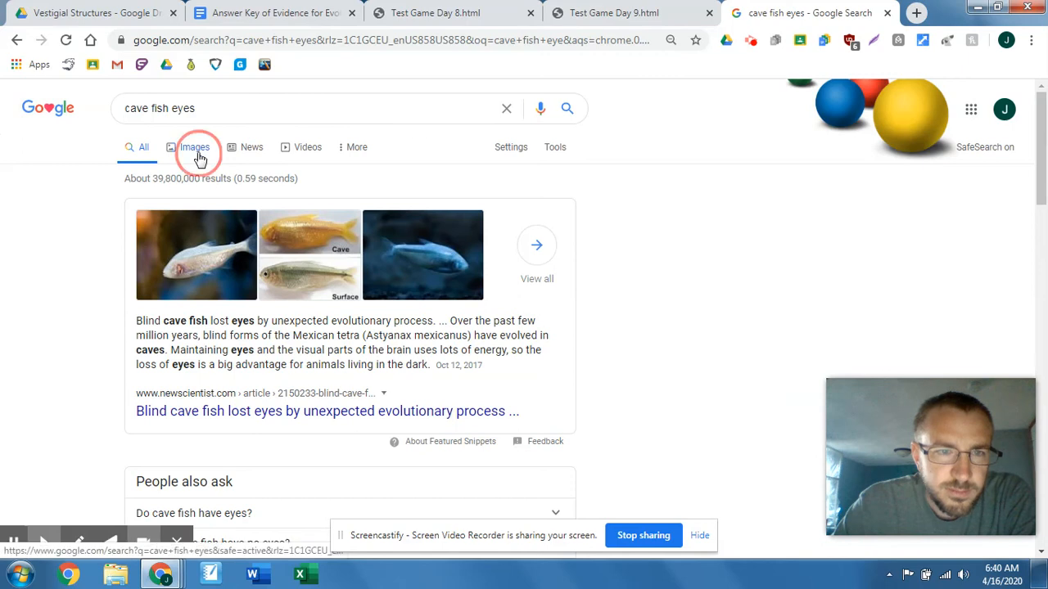
left_click(195, 147)
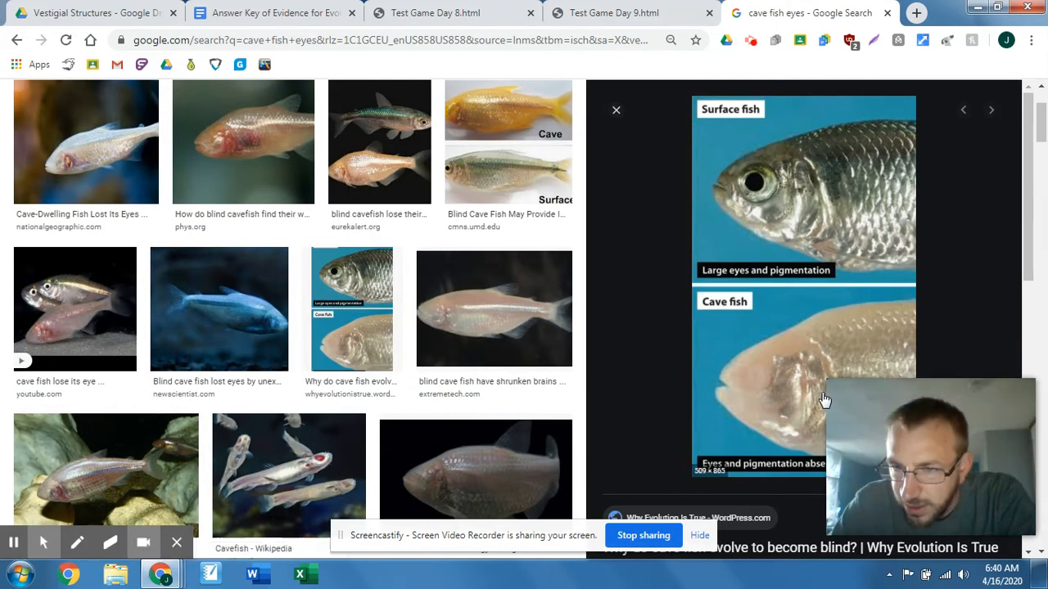
mouse_move(815, 399)
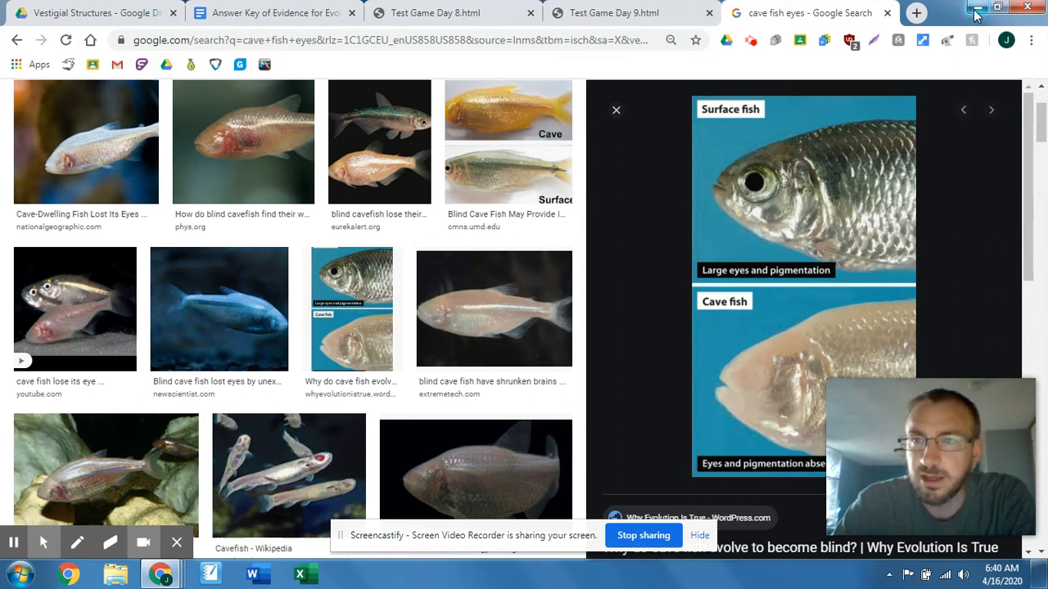
mouse_move(975, 10)
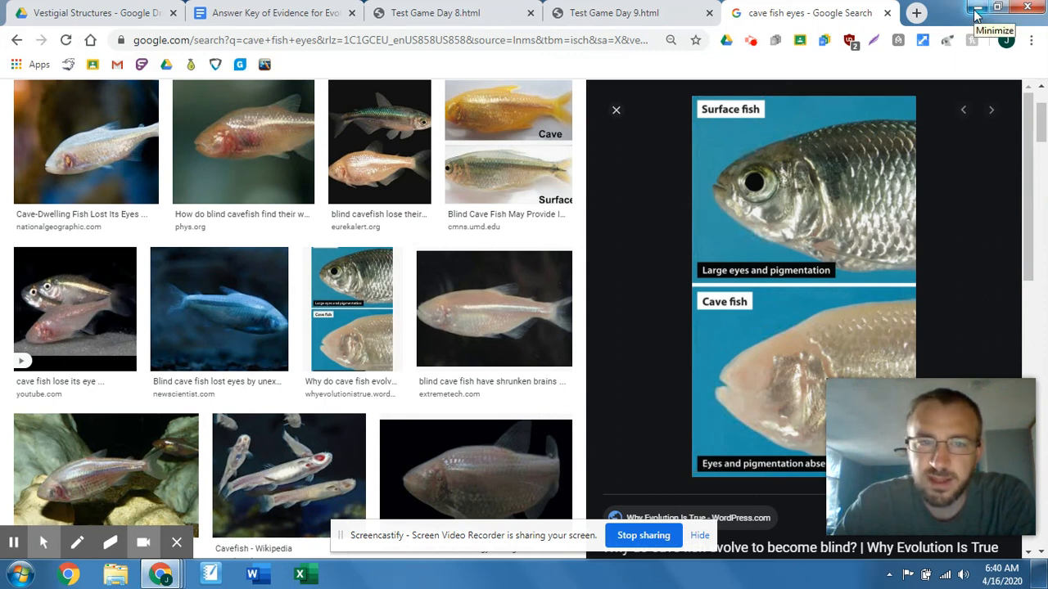
mouse_move(690, 41)
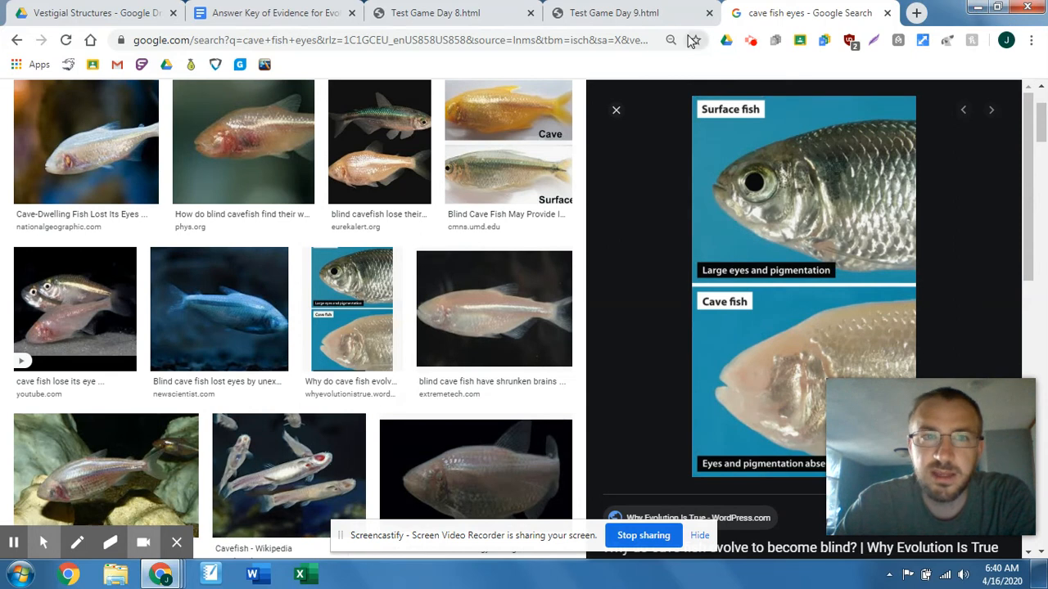
left_click(270, 13)
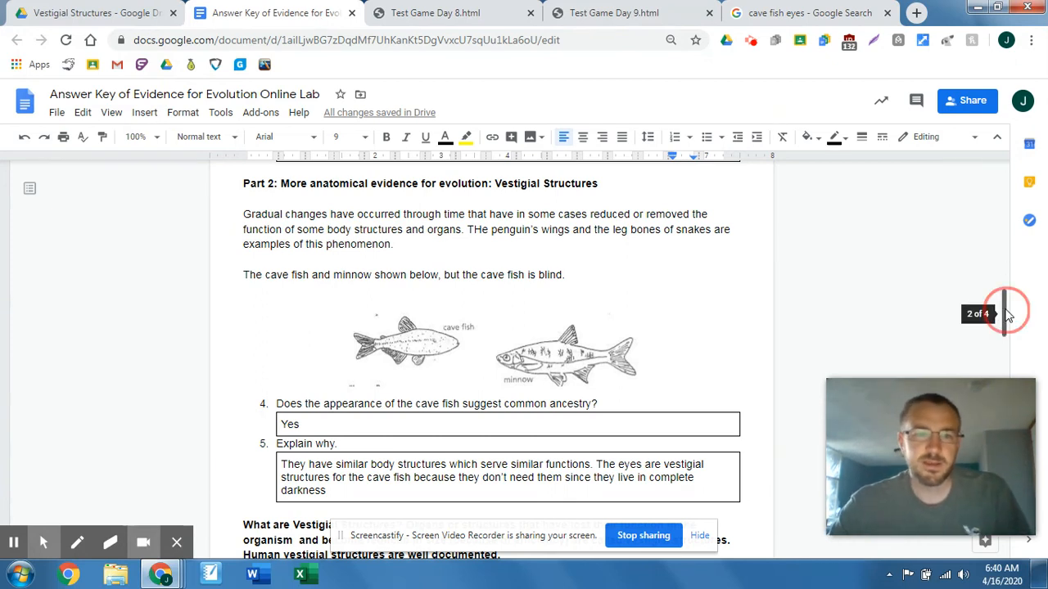
Scroll to the 'What are Vestigial Structures?' paragraph and the table instructions.
scroll("down", 3)
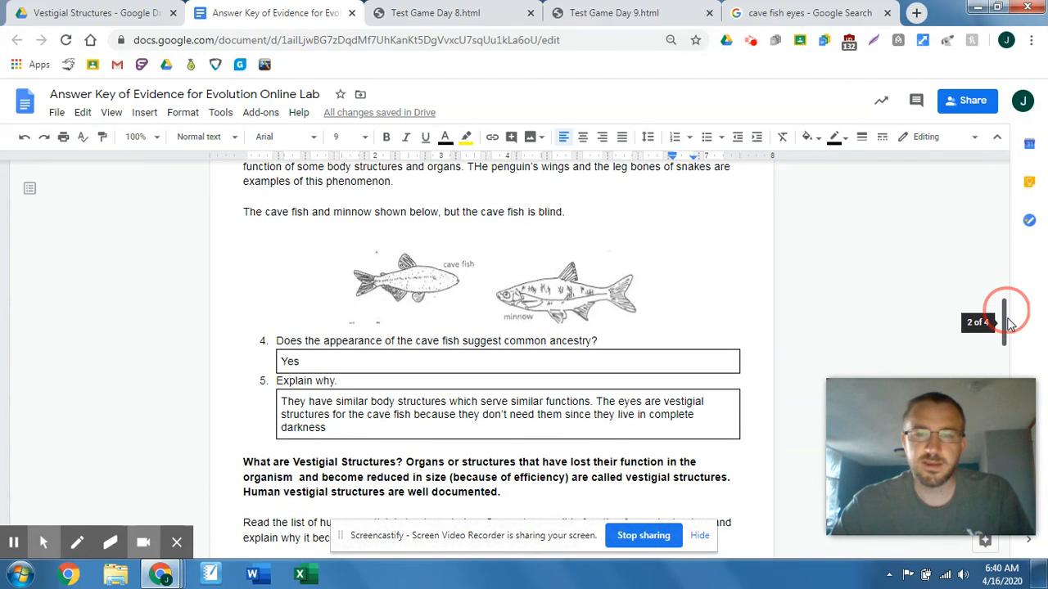
mouse_move(413, 278)
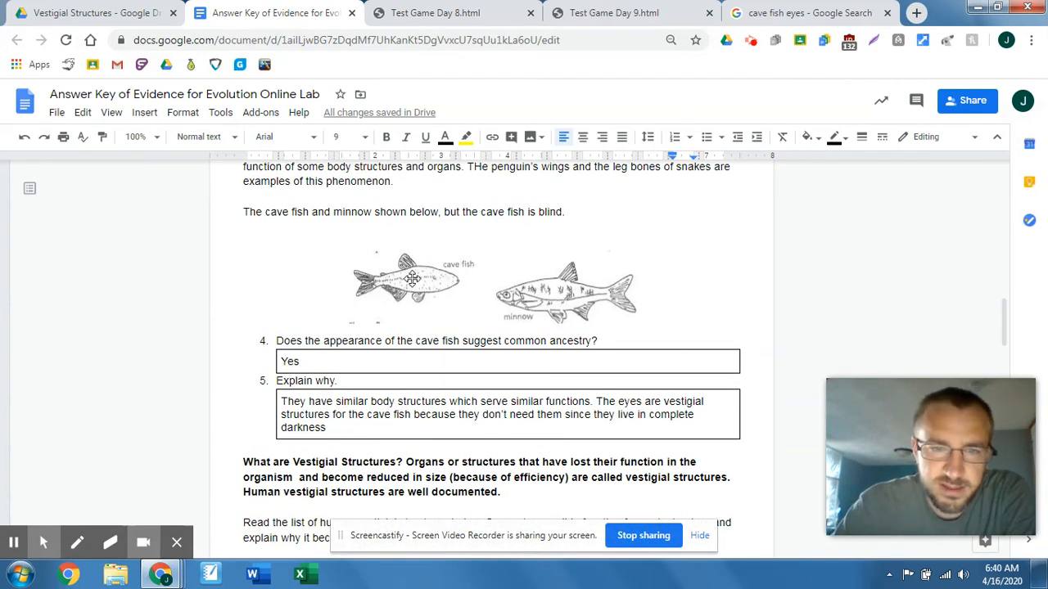
mouse_move(409, 246)
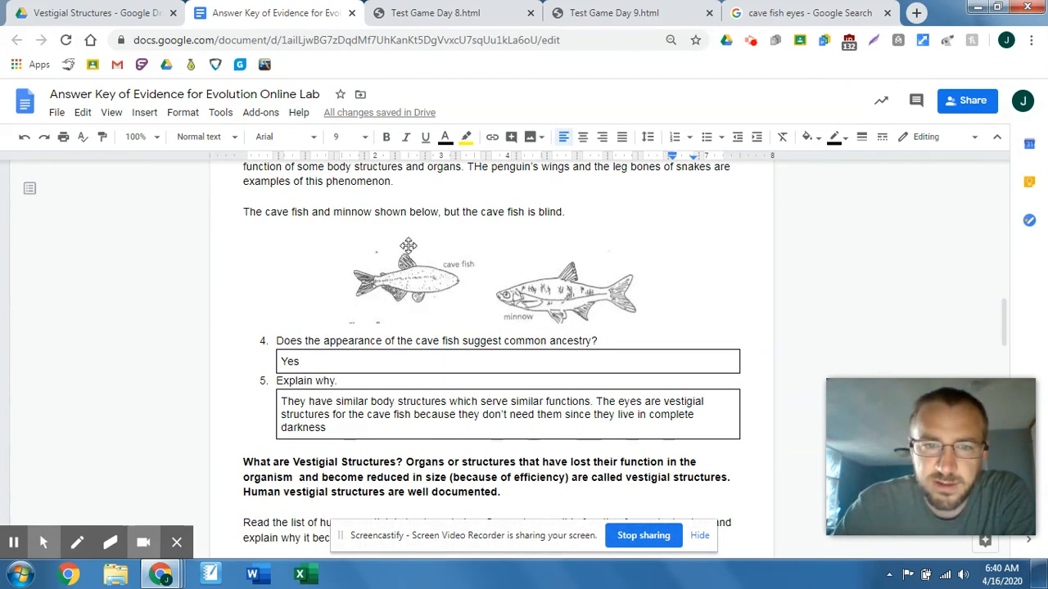
mouse_move(403, 255)
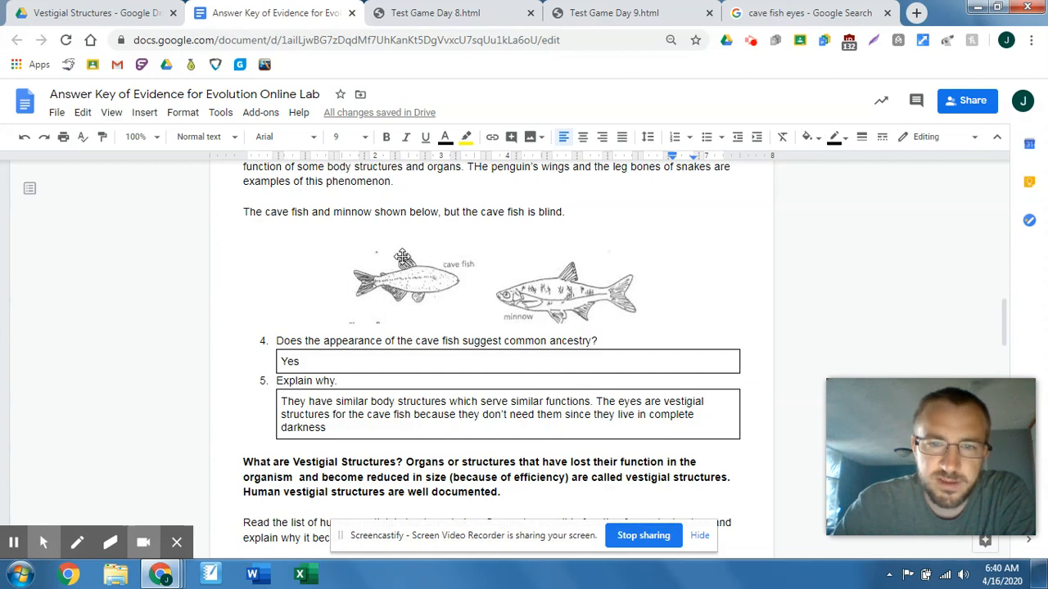
mouse_move(543, 438)
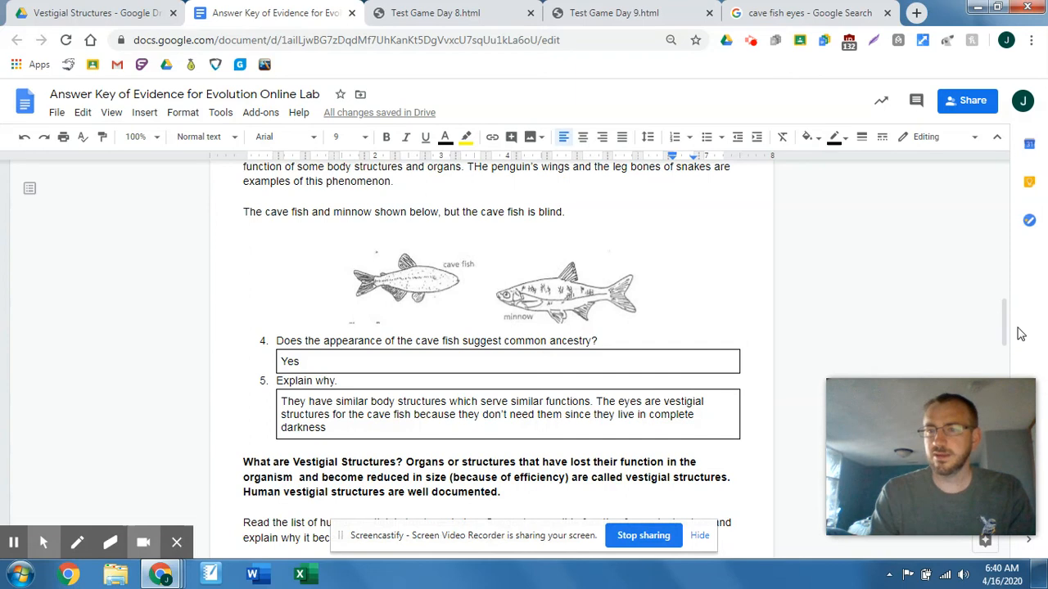
mouse_move(1006, 336)
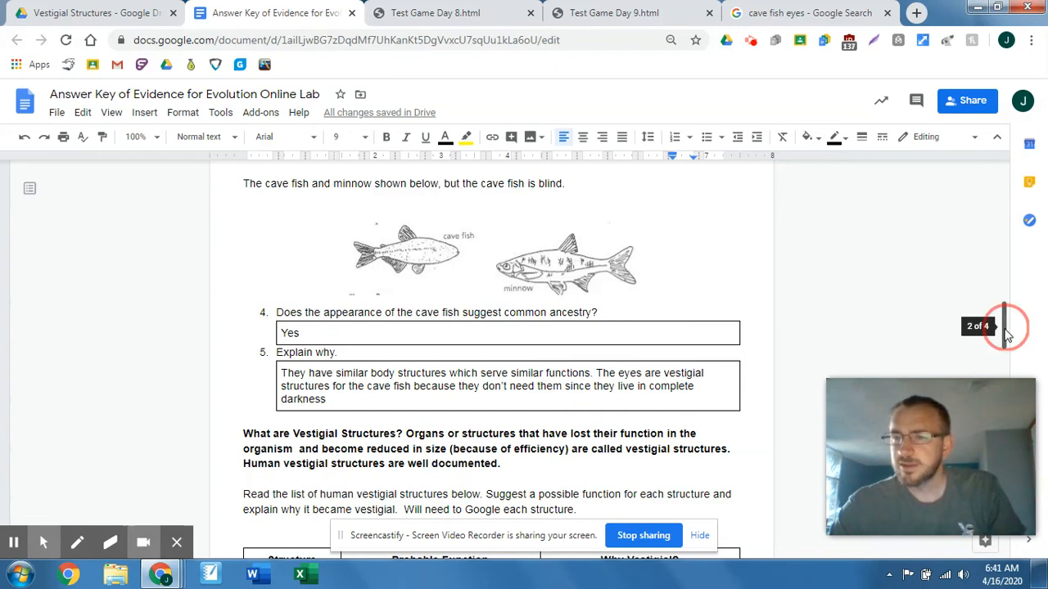
Scroll through the human vestigial structures table toward Part 3: Molecular Evidence.
scroll("down", 3)
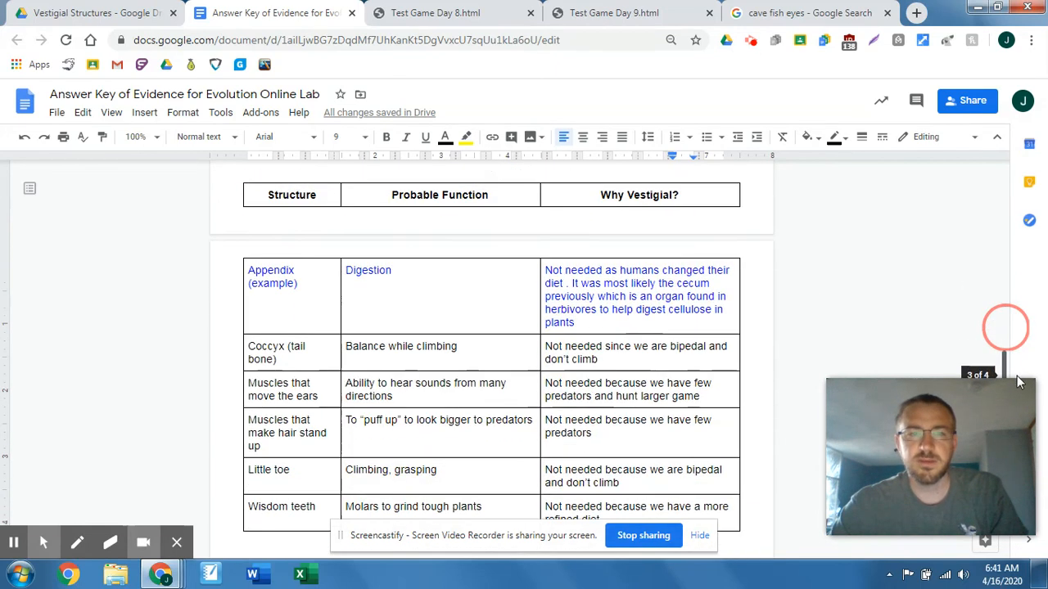
scroll("down", 3)
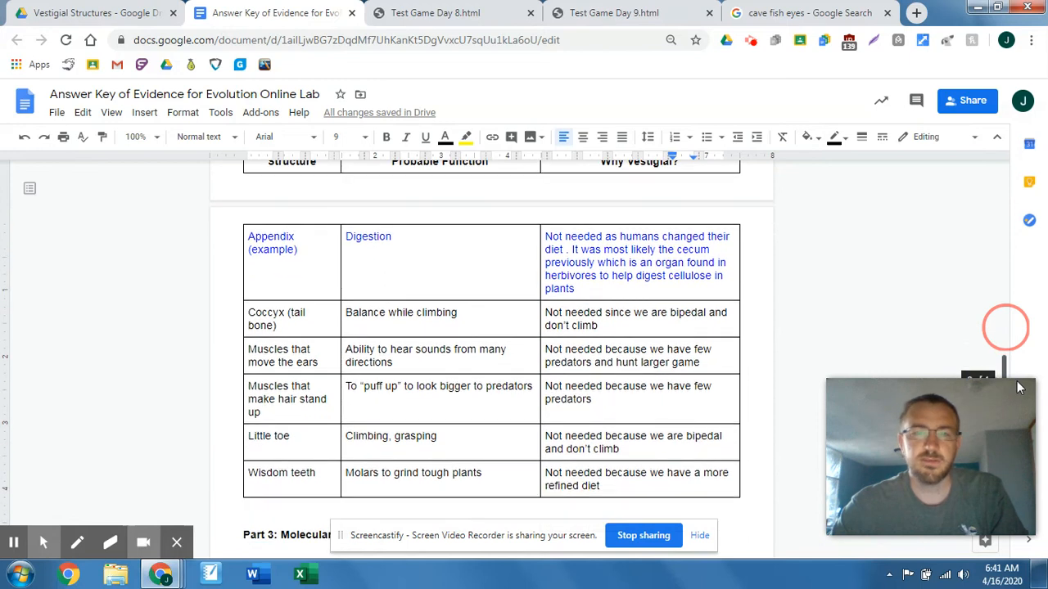
scroll("down", 3)
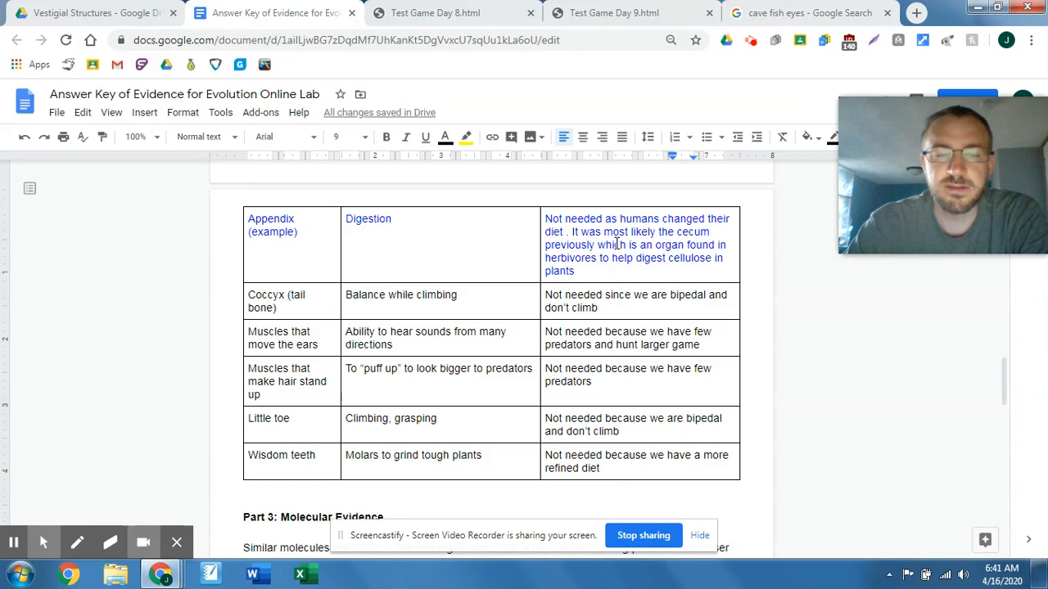
mouse_move(494, 498)
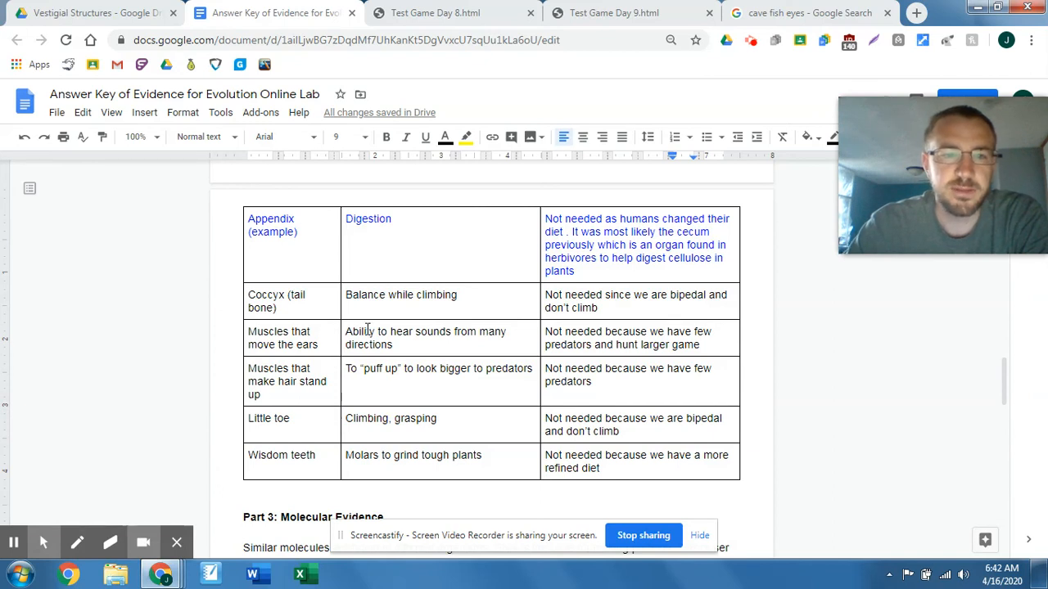
mouse_move(326, 339)
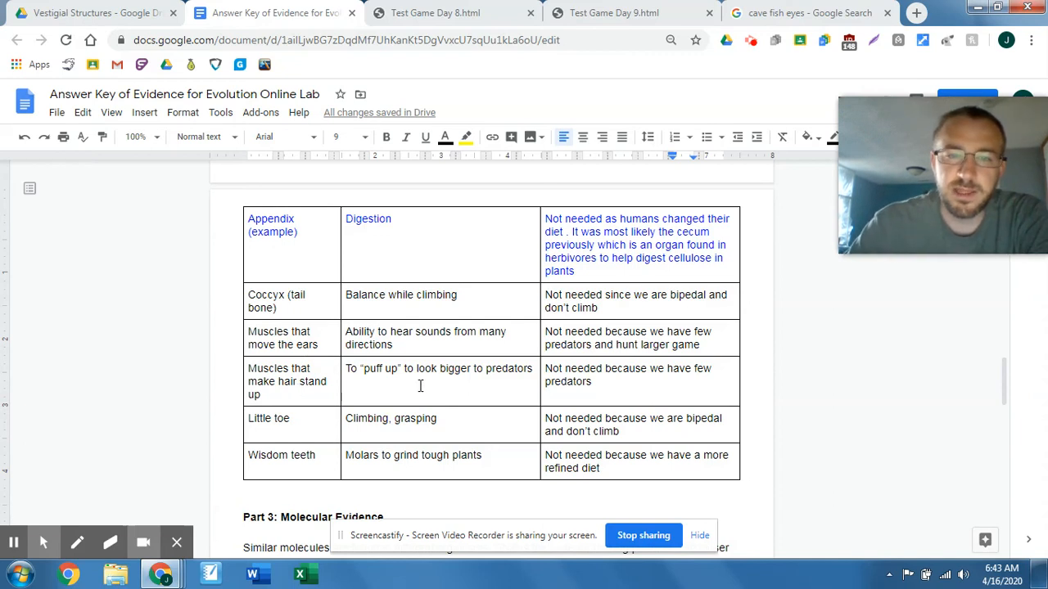
mouse_move(559, 425)
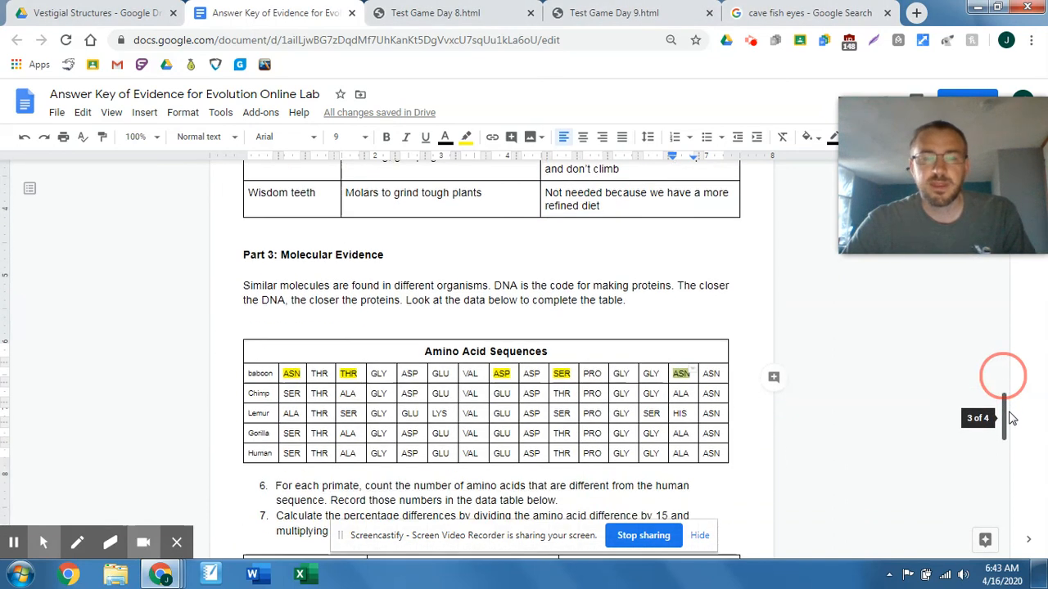
Scroll back to the Structure / Probable Function / Why Vestigial? table.
scroll("down", 3)
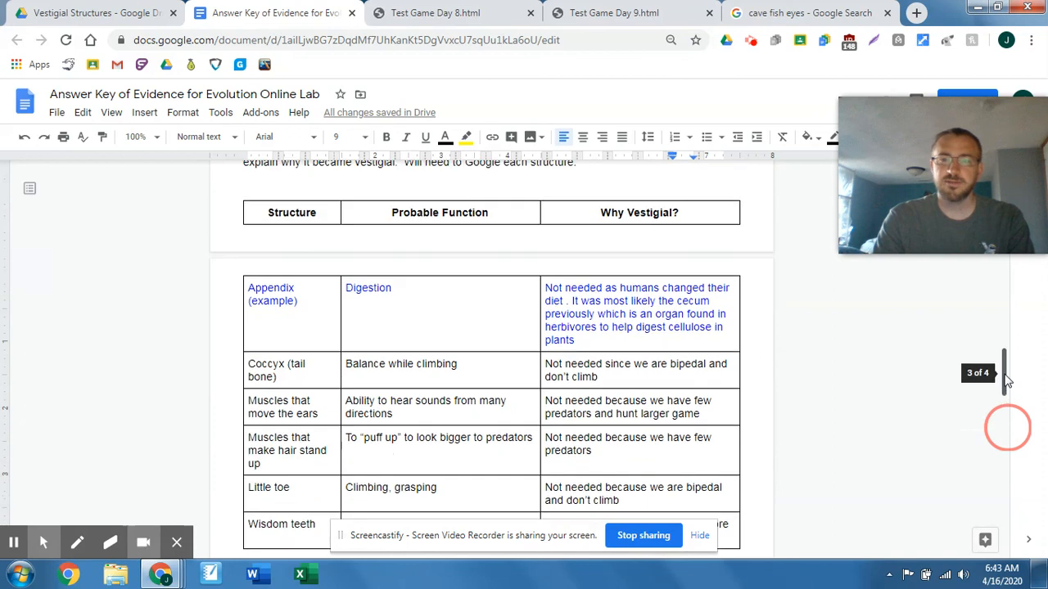
scroll("down", 3)
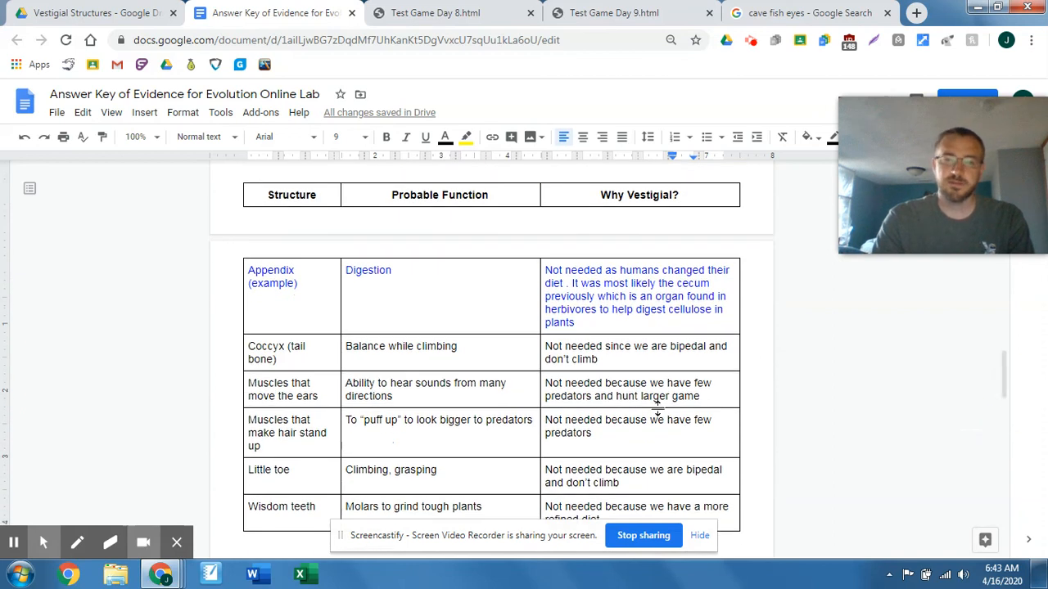
scroll("down", 3)
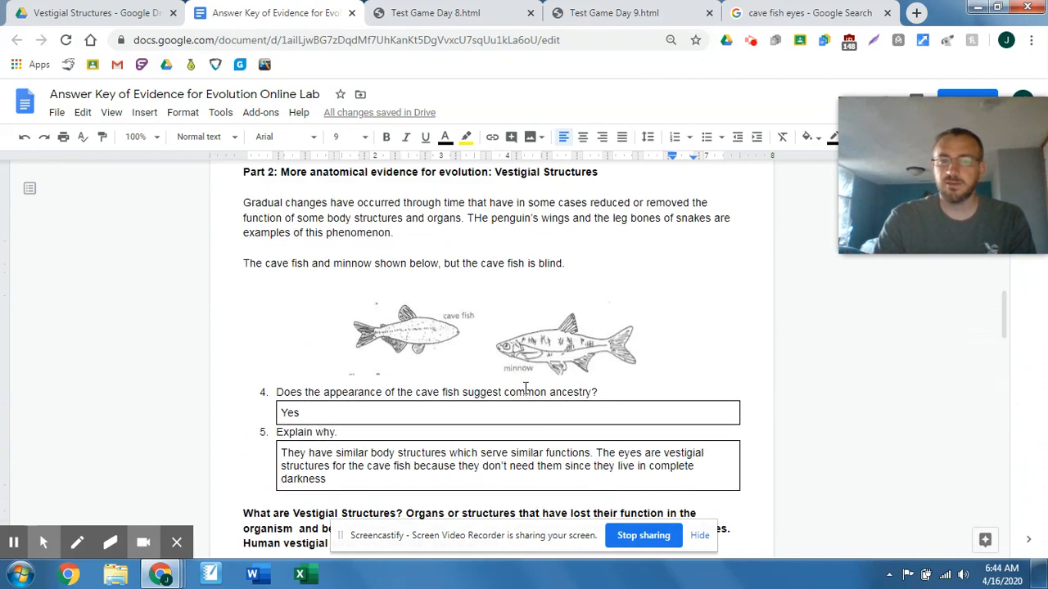
mouse_move(599, 376)
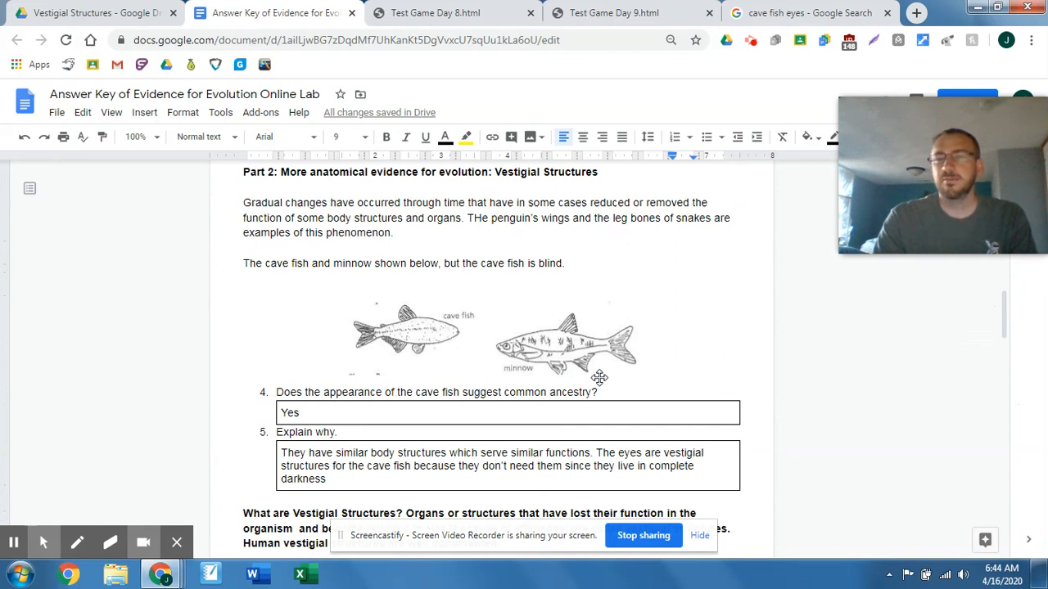
mouse_move(587, 378)
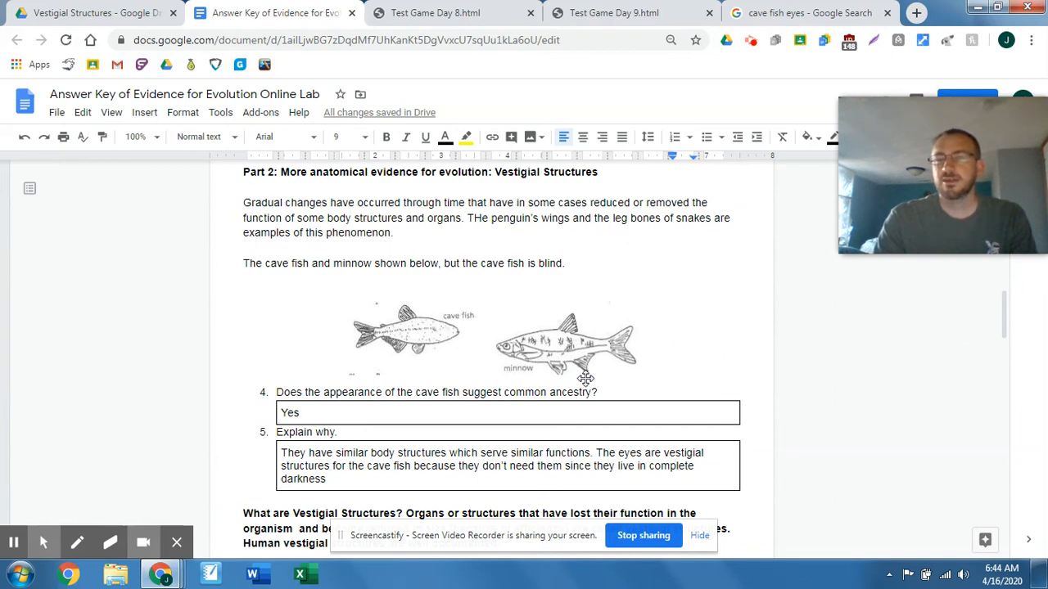
mouse_move(555, 378)
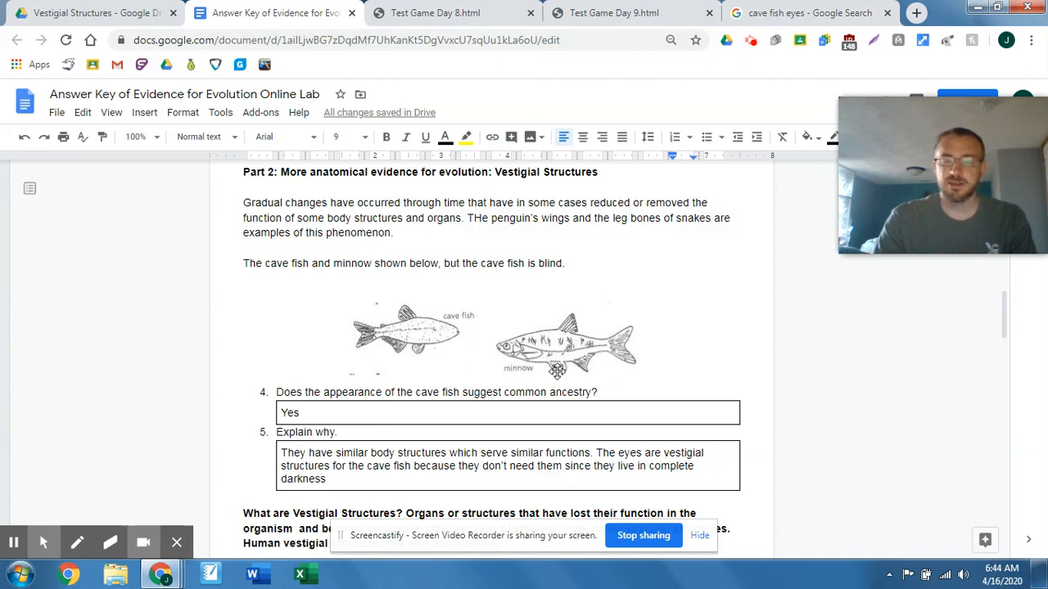
mouse_move(596, 347)
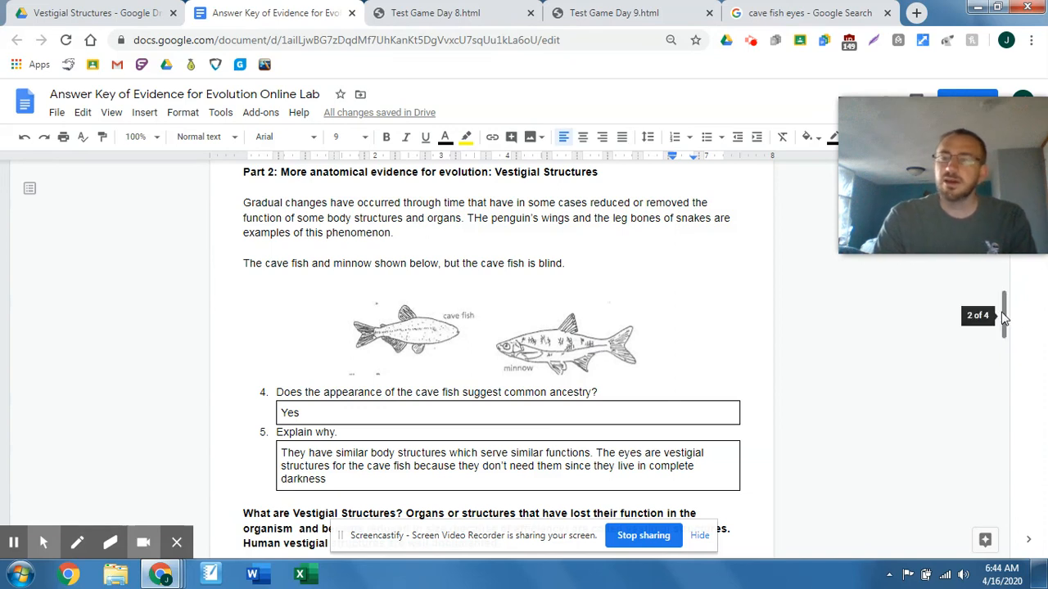
scroll("down", 3)
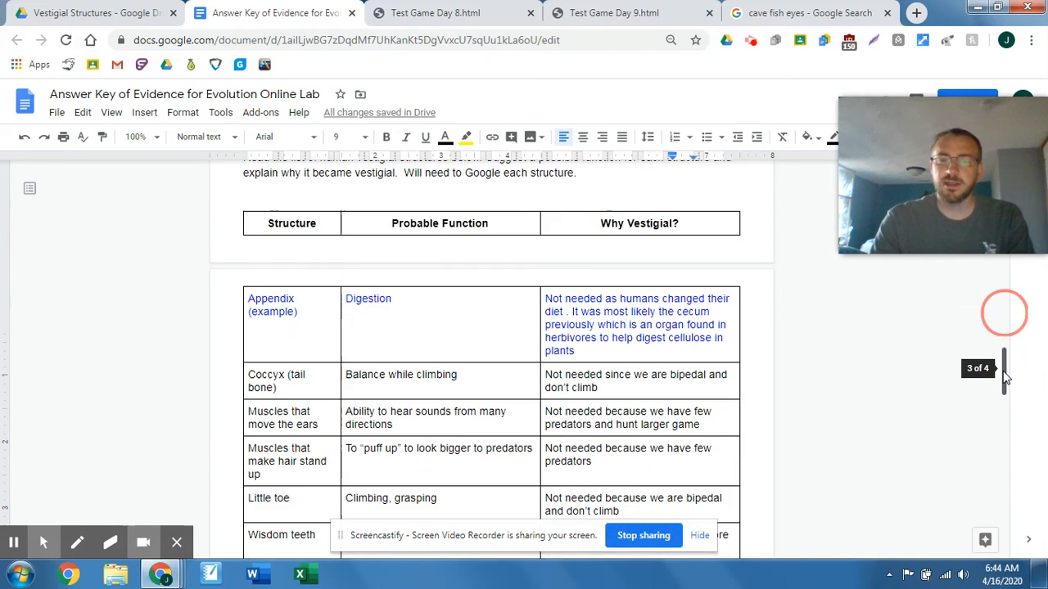
Scroll to Part 3's amino acid sequences table showing the baboon's 5 differences and 33%.
scroll("down", 3)
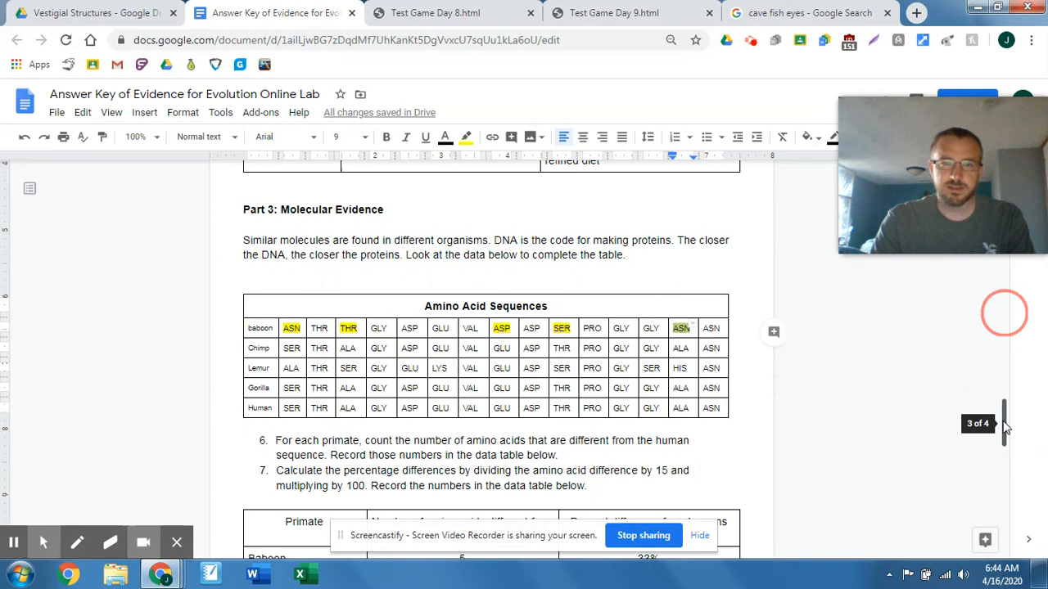
scroll("down", 3)
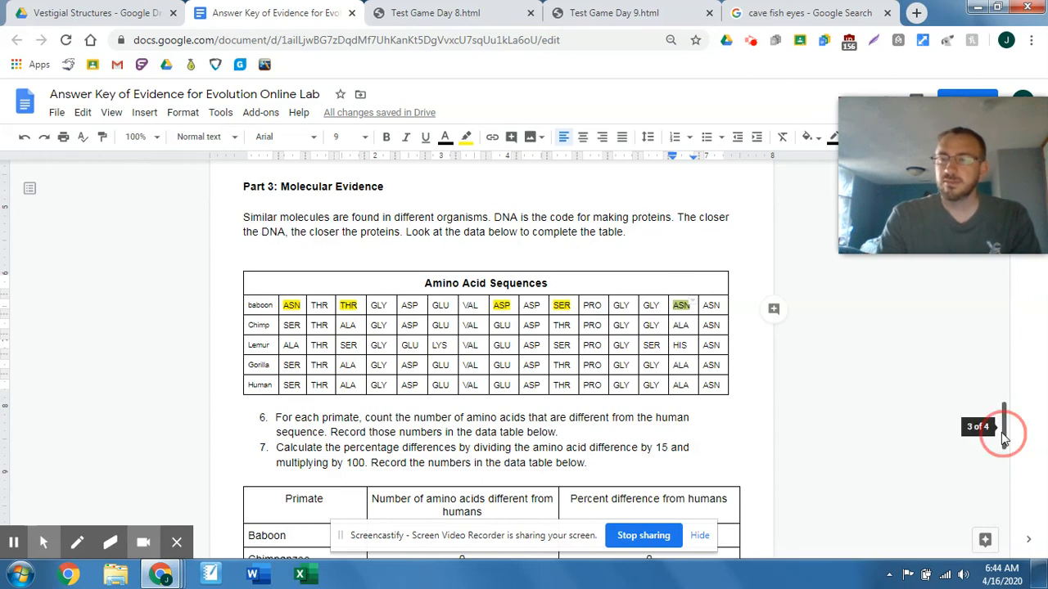
scroll("down", 3)
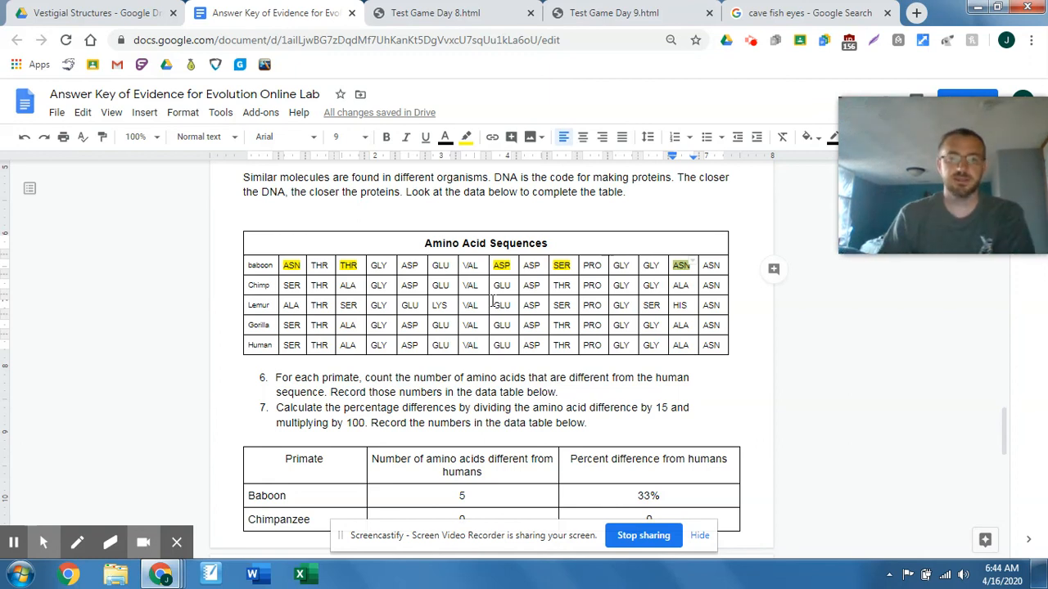
mouse_move(160, 338)
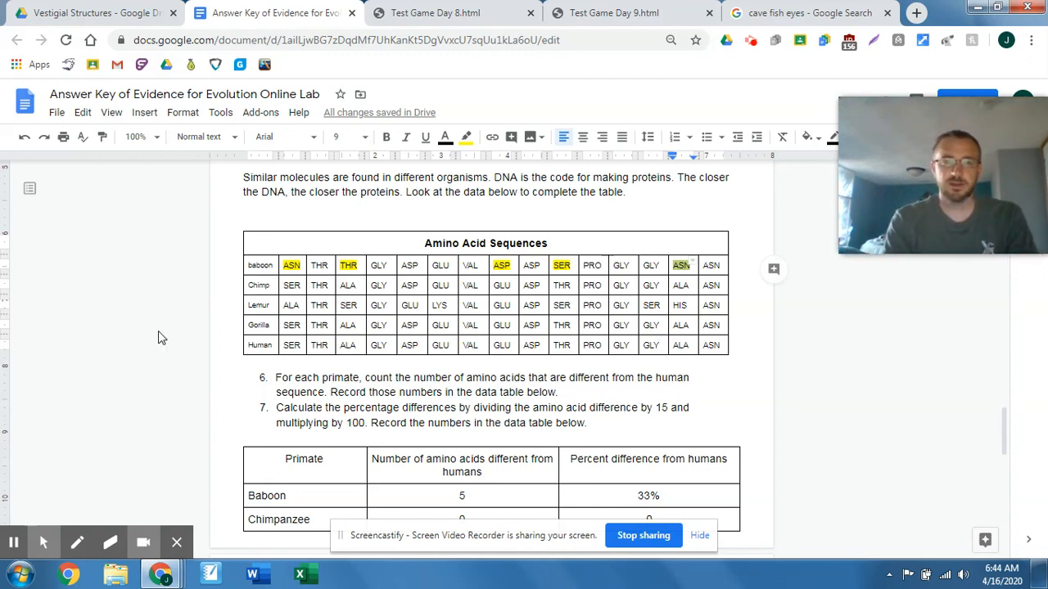
left_click(298, 265)
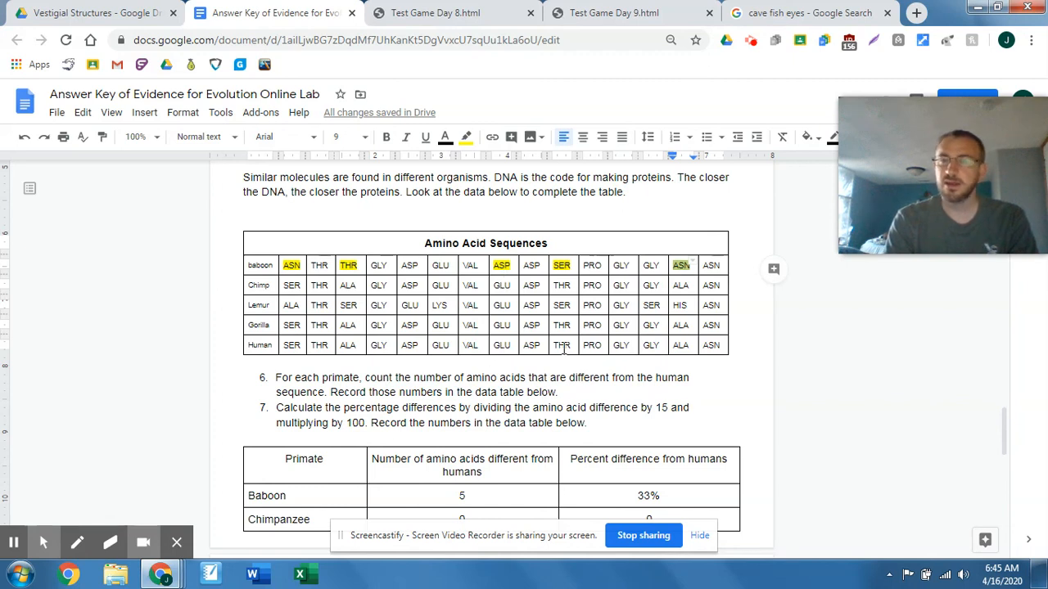
mouse_move(677, 367)
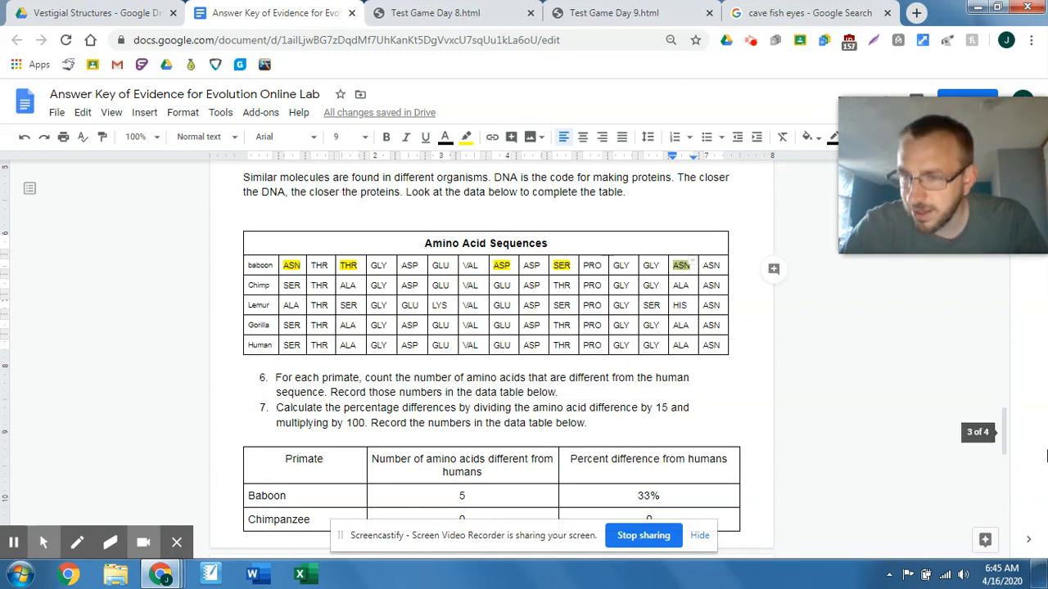
scroll("down", 3)
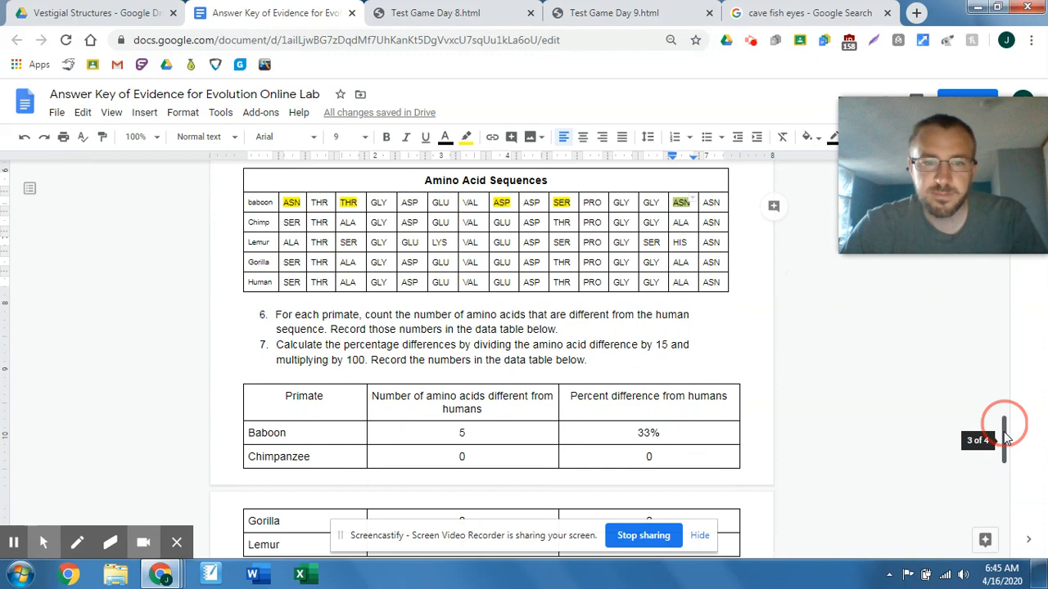
scroll("down", 3)
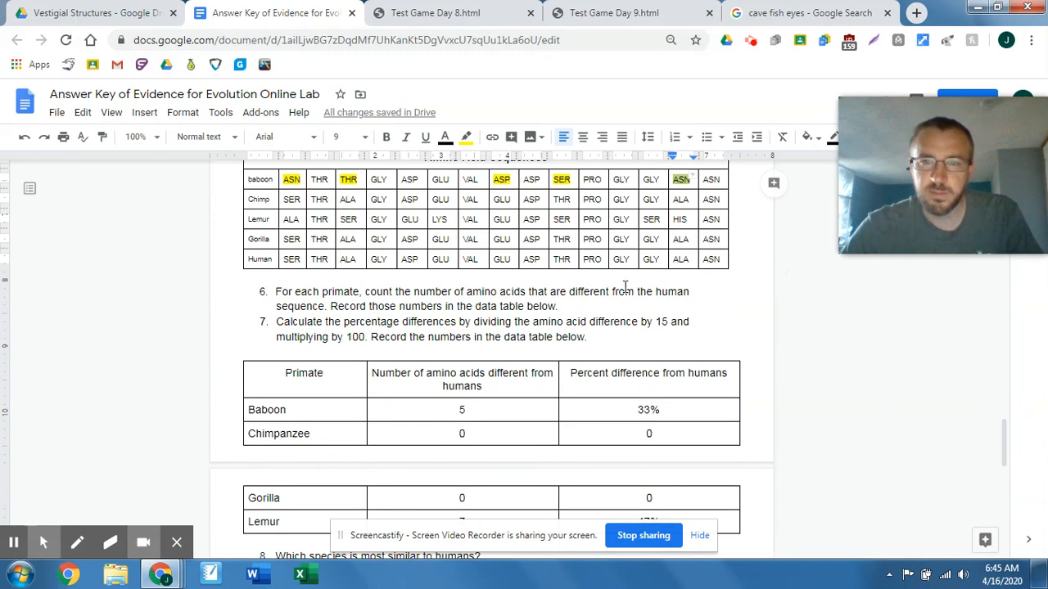
left_click(462, 409)
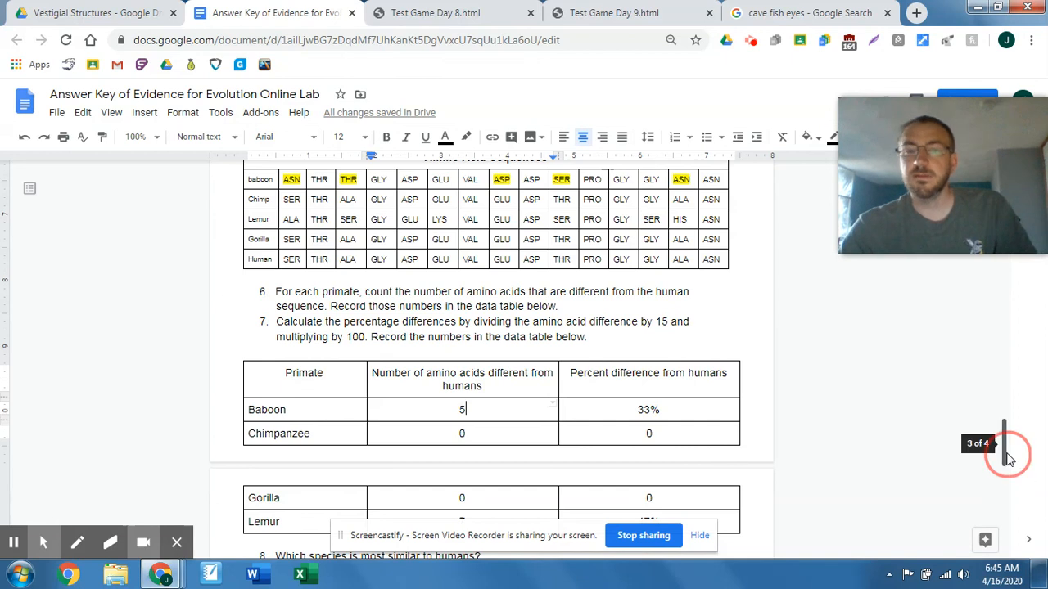
scroll("down", 3)
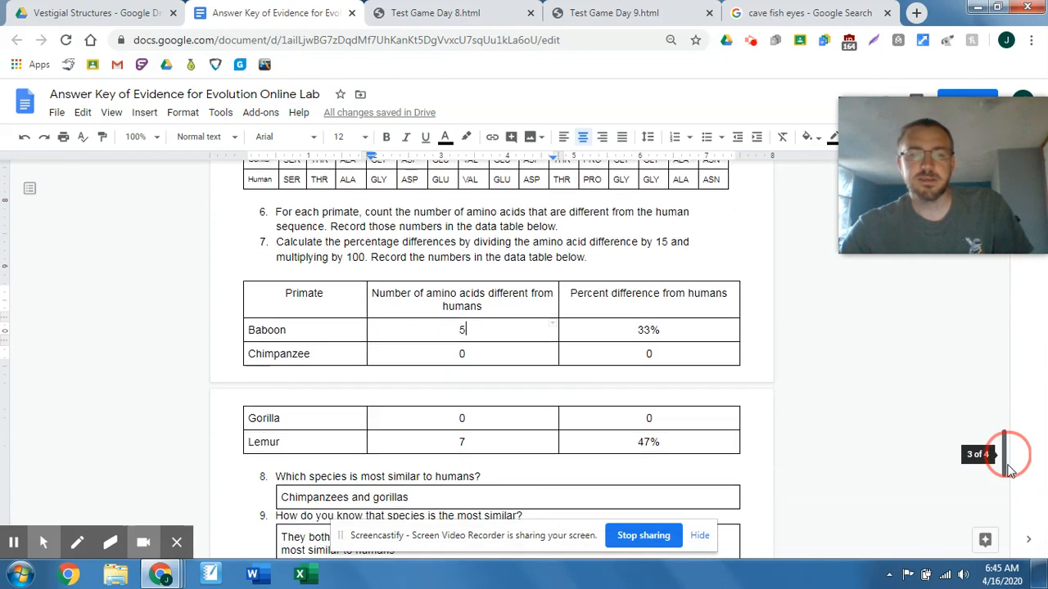
scroll("down", 3)
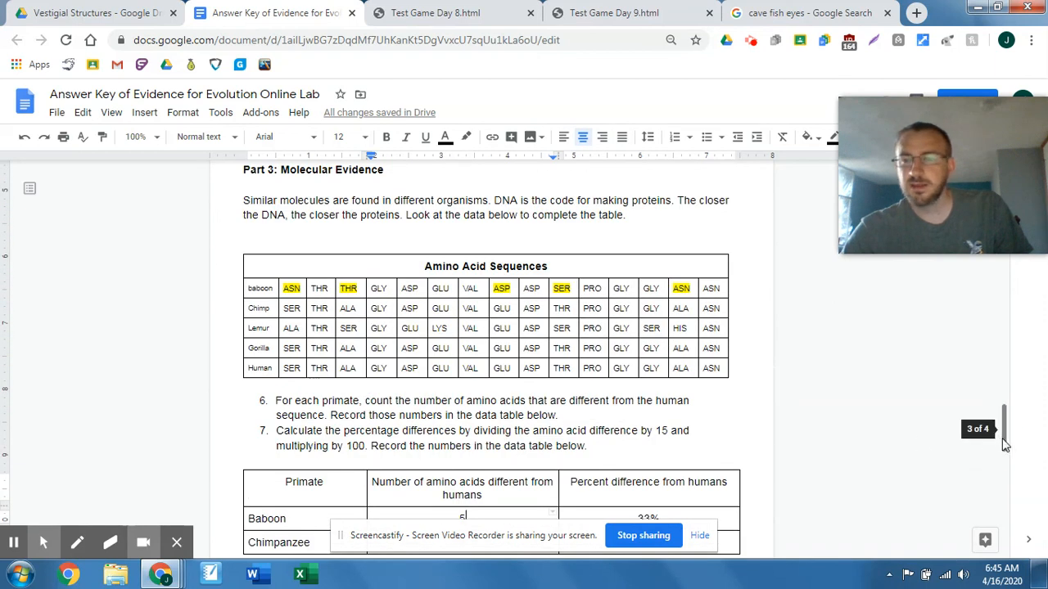
Scroll to the completed primate difference table and the answers to questions 8 and 9.
scroll("down", 3)
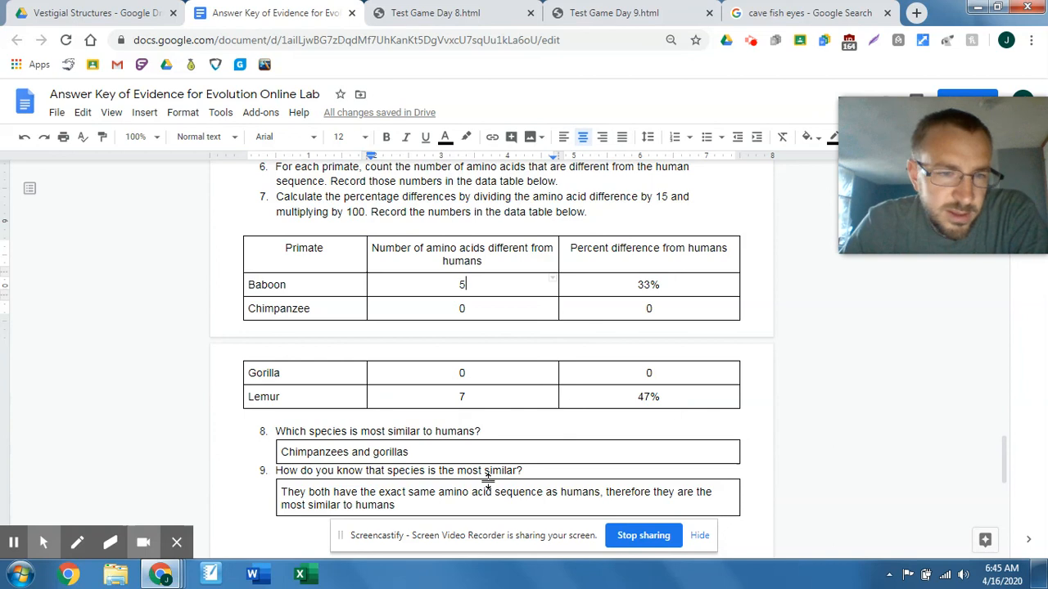
mouse_move(625, 393)
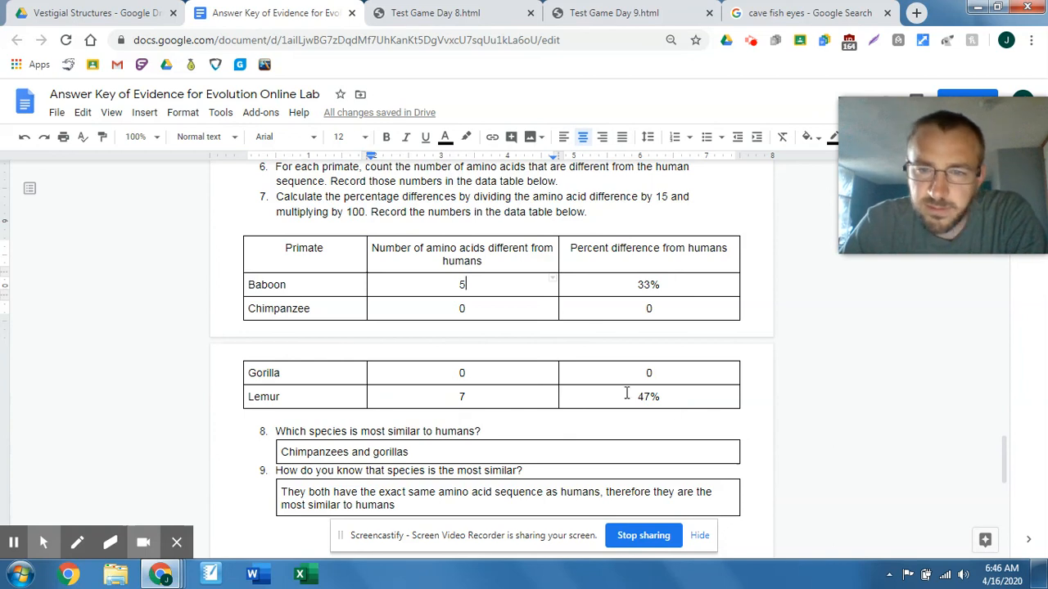
mouse_move(701, 409)
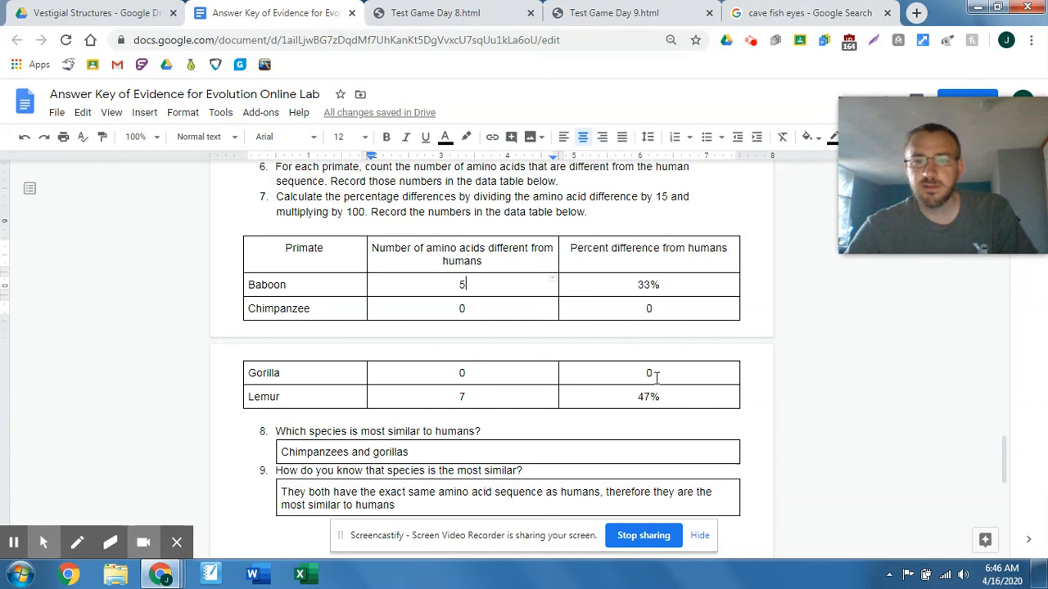
mouse_move(1008, 455)
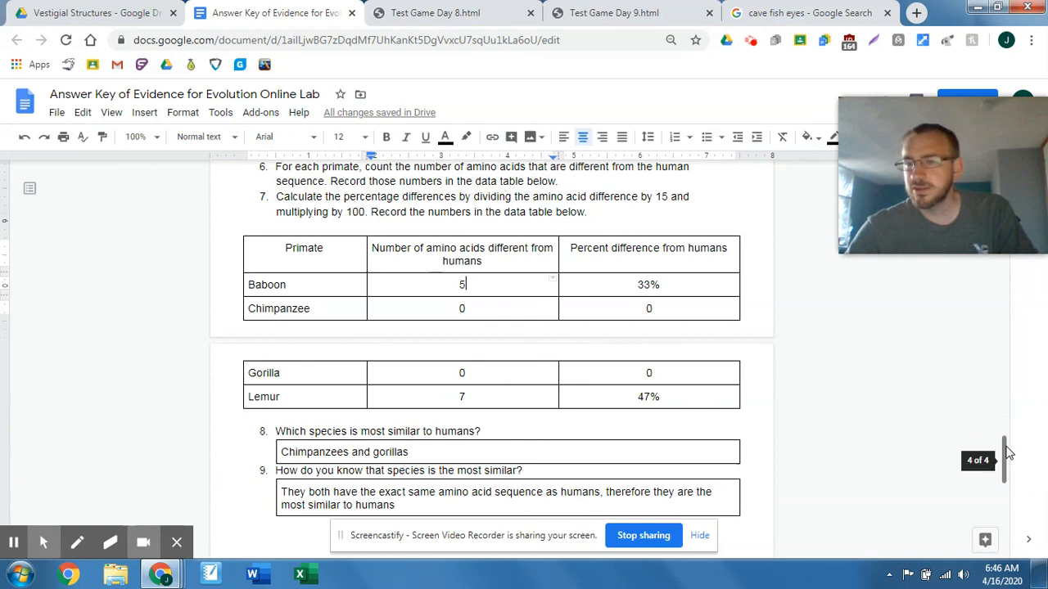
scroll("down", 3)
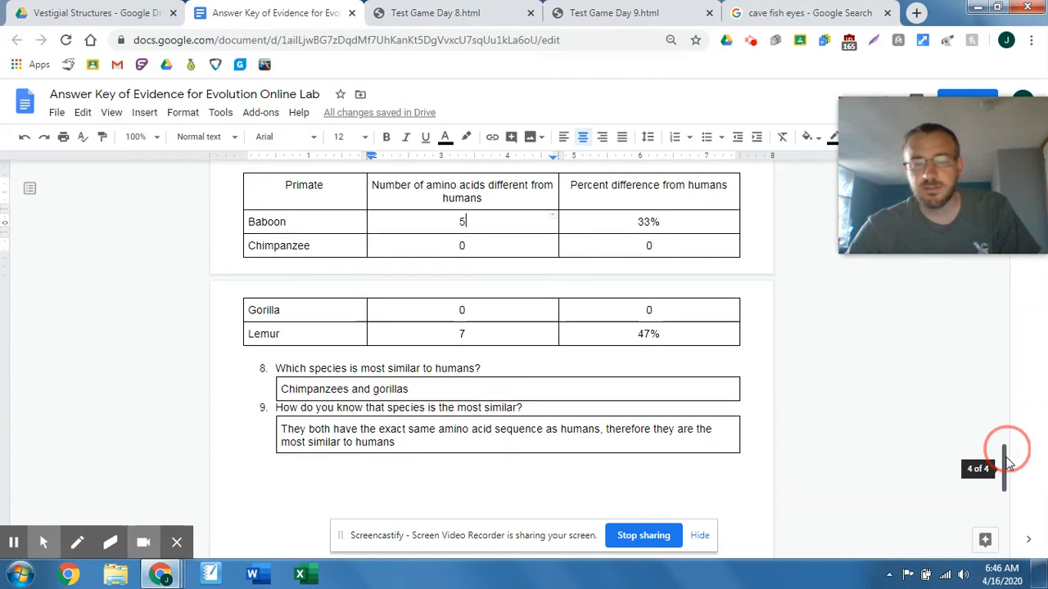
scroll("down", 3)
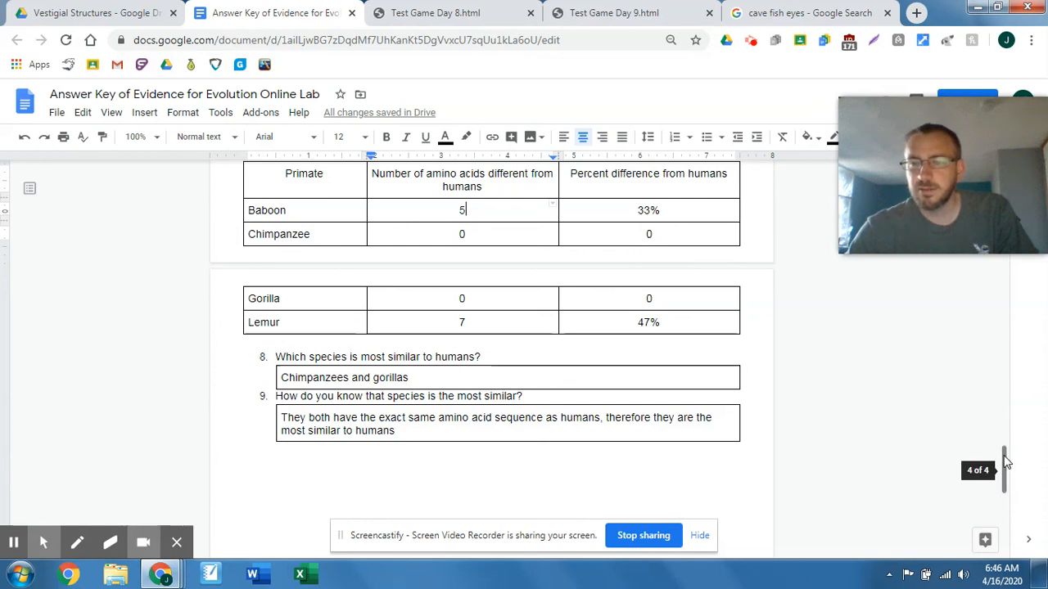
scroll("down", 3)
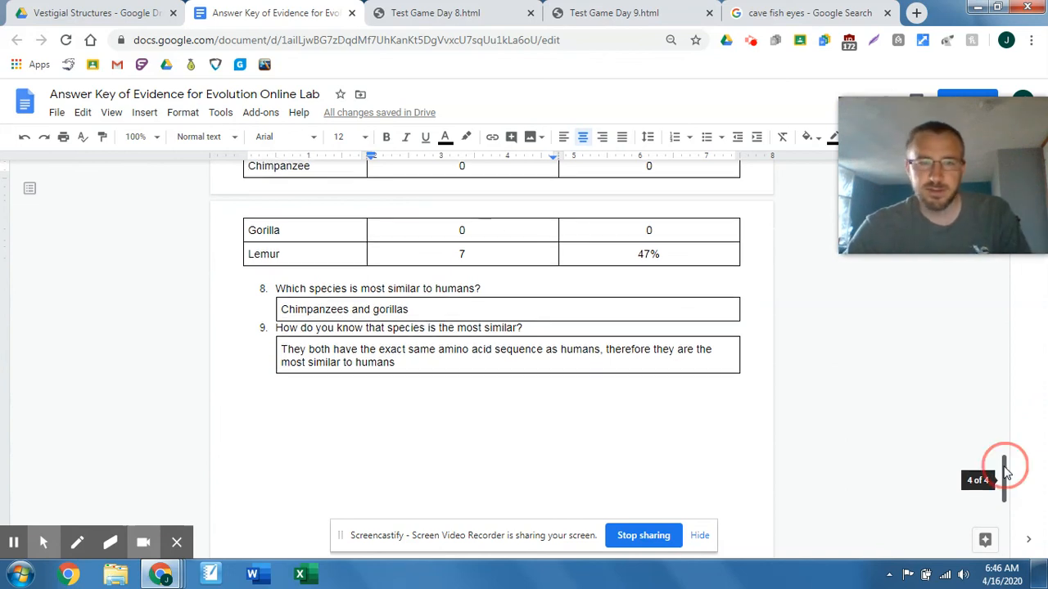
scroll("down", 3)
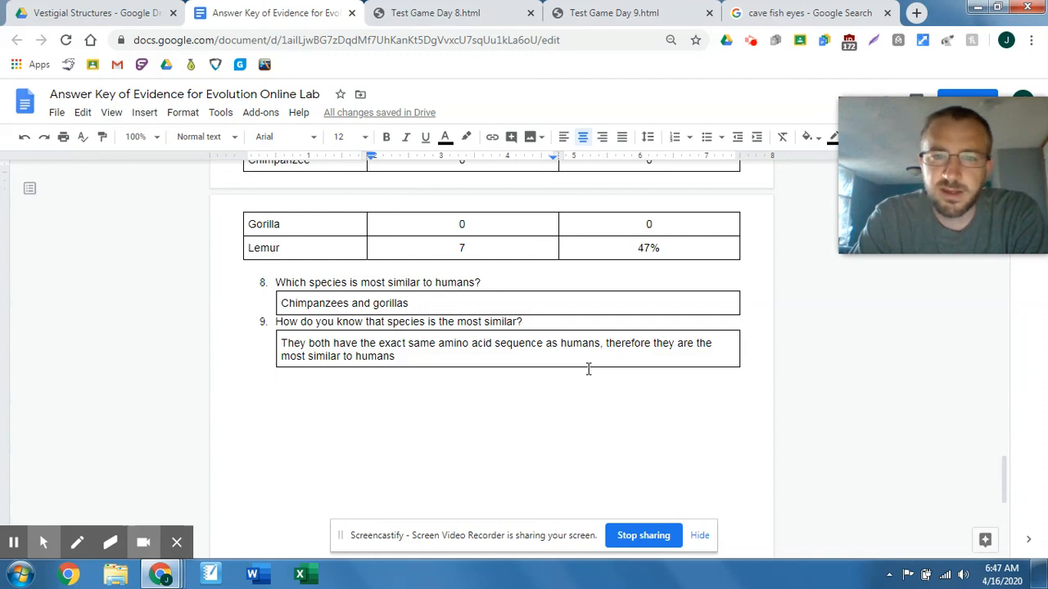
mouse_move(1005, 493)
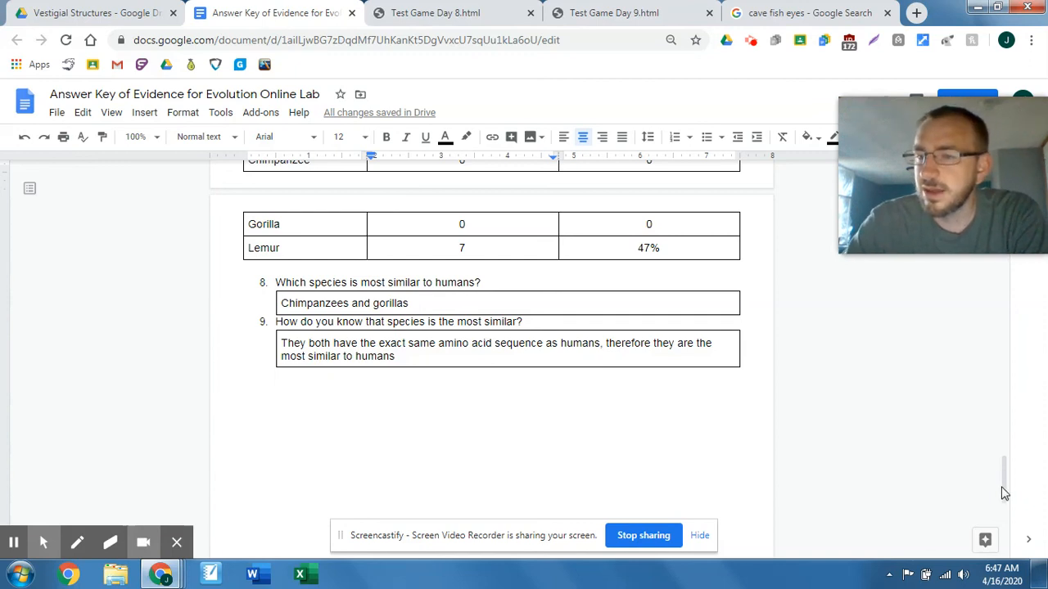
Return to the Part 2 cave fish questions 4 and 5 with their answers.
left_click(1005, 483)
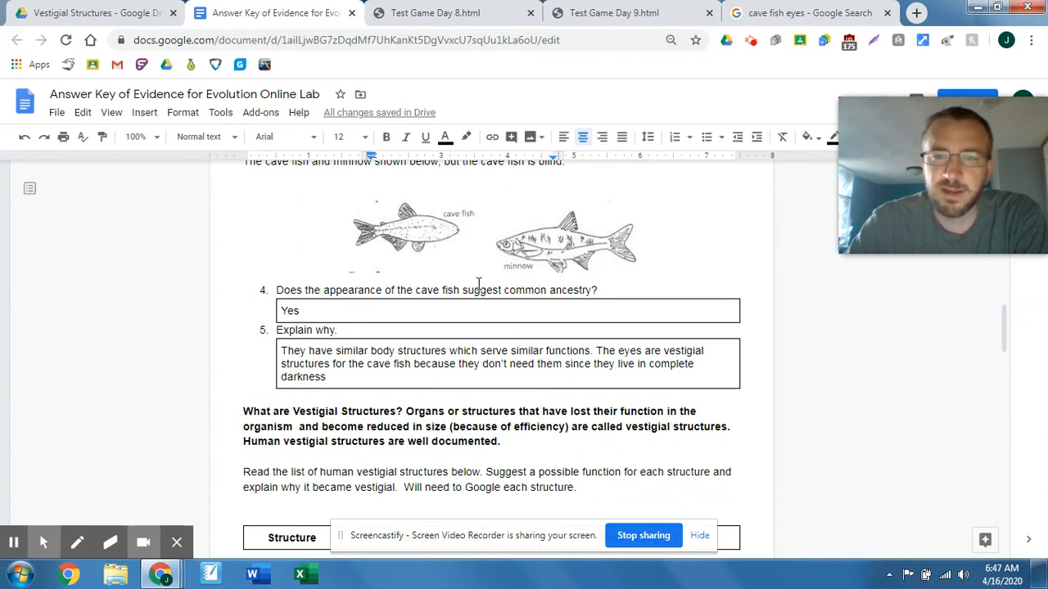
mouse_move(439, 221)
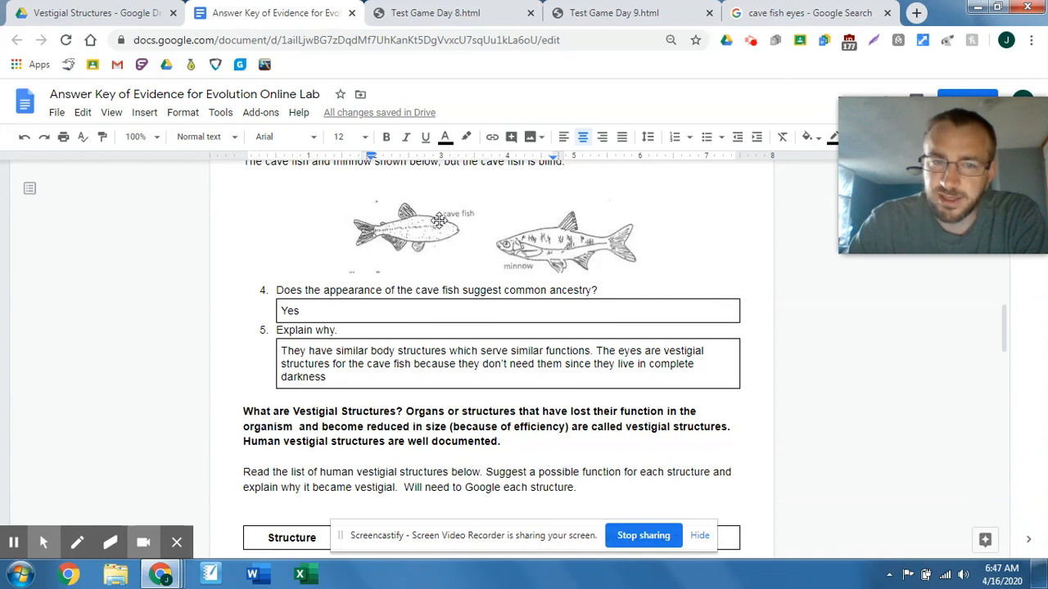